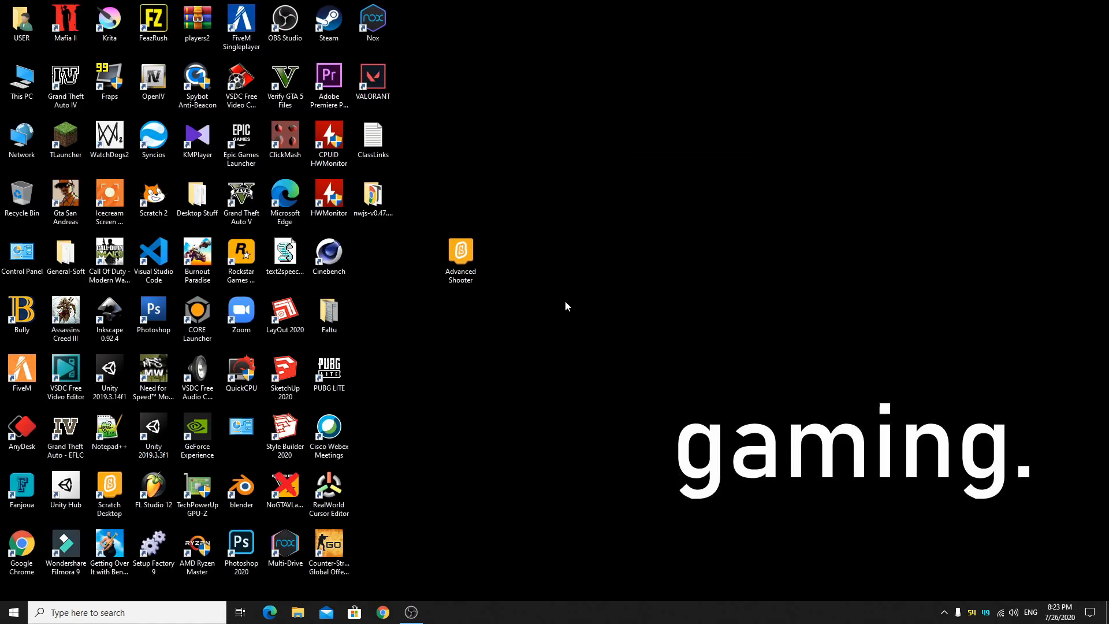
Launch Google Chrome from the taskbar to a new tab.
left_click(382, 613)
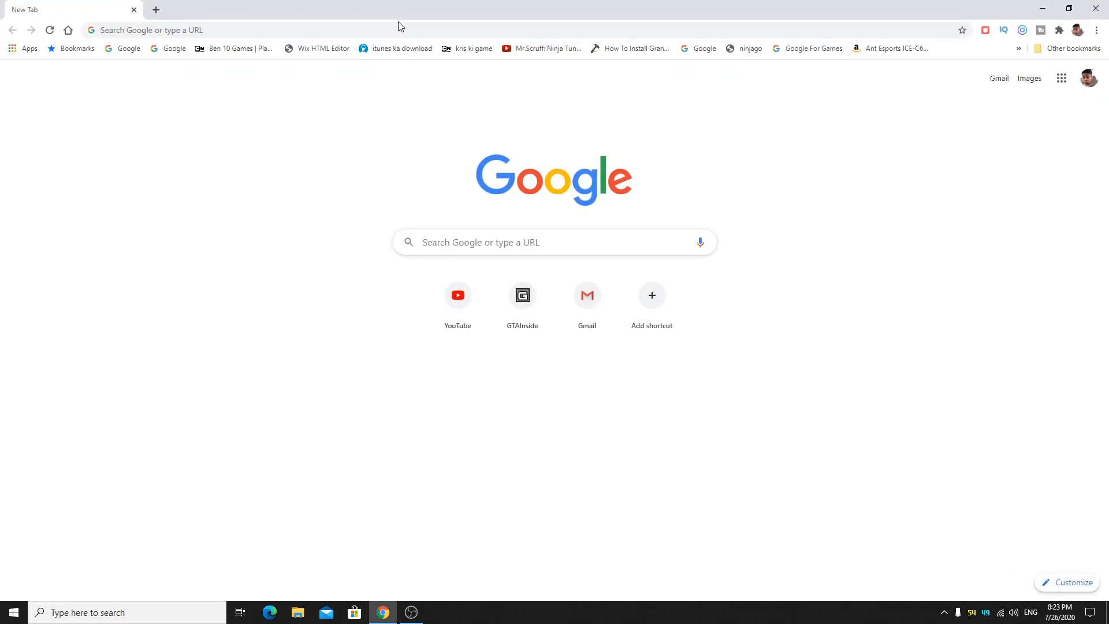
Search the web for htmlifier and open the HTMLifier - SheepTester result.
left_click(149, 30)
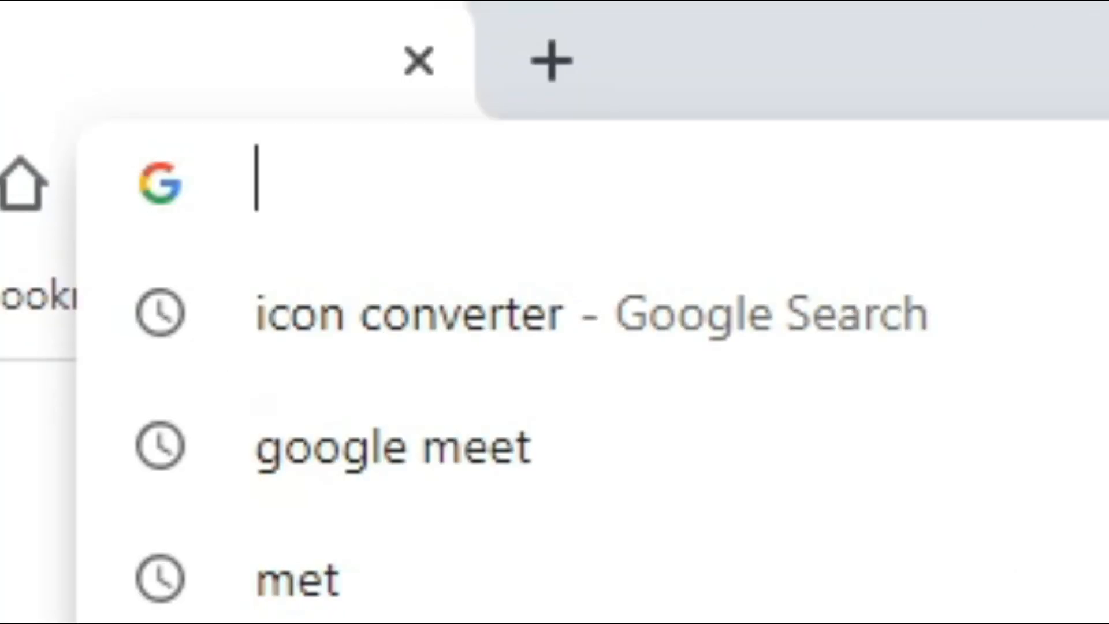
type("htmli")
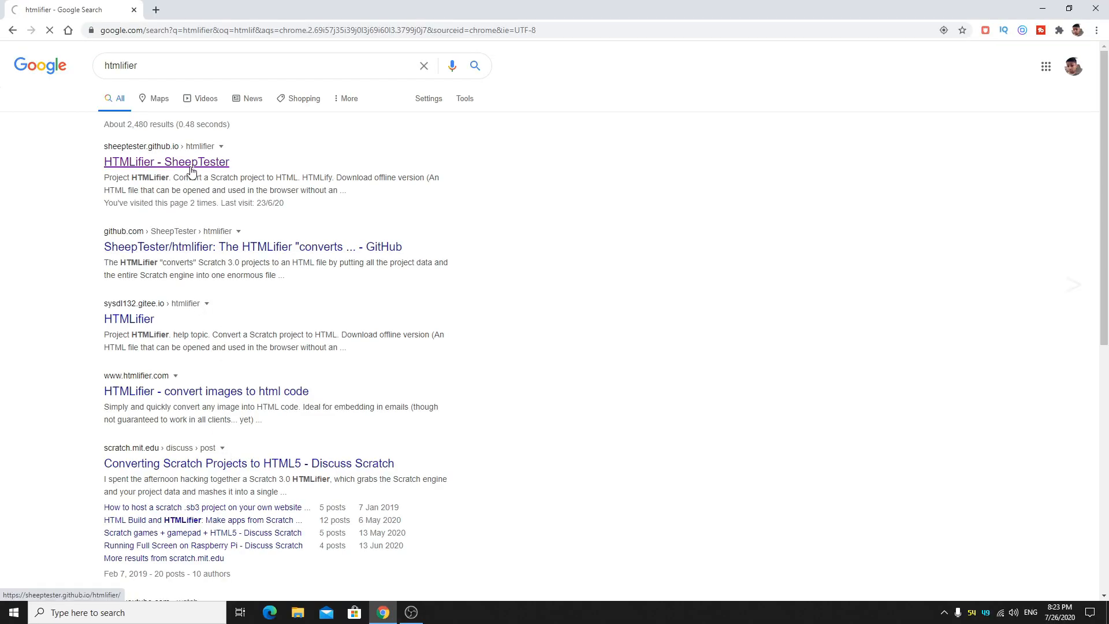
left_click(165, 162)
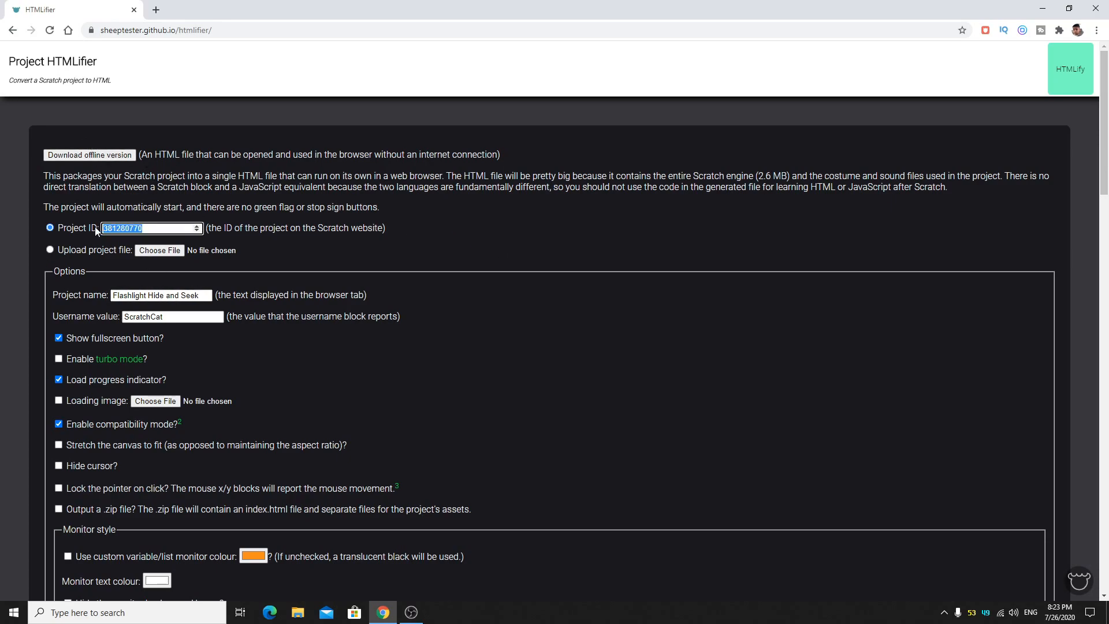
Open Scratch My Stuff in a new tab, copy the project ID from a project's URL, and close the tab.
right_click(399, 262)
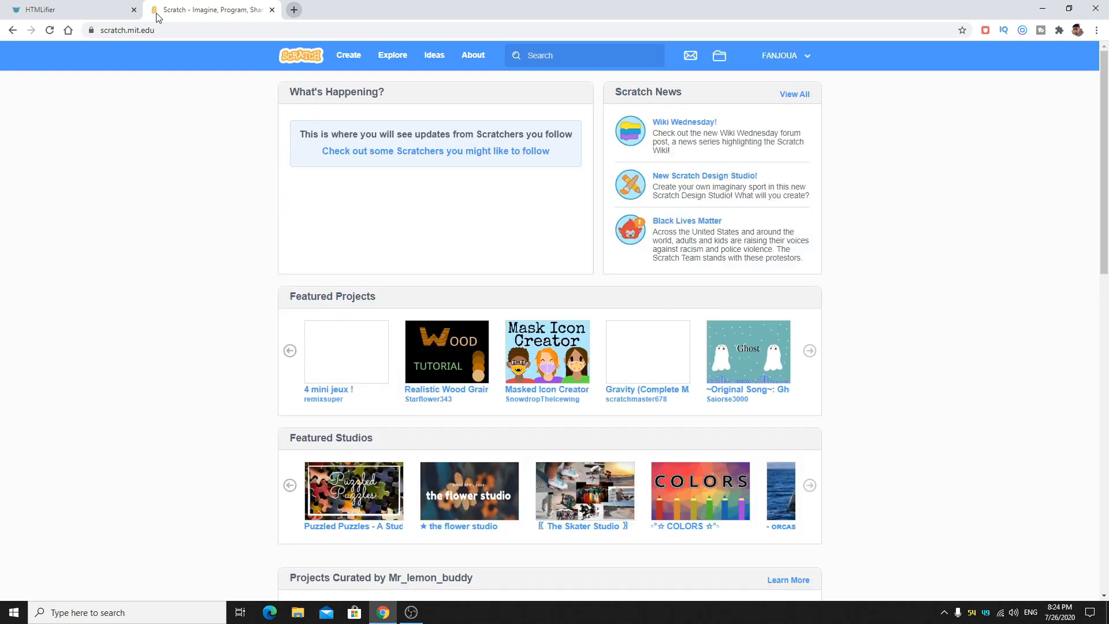
left_click(784, 55)
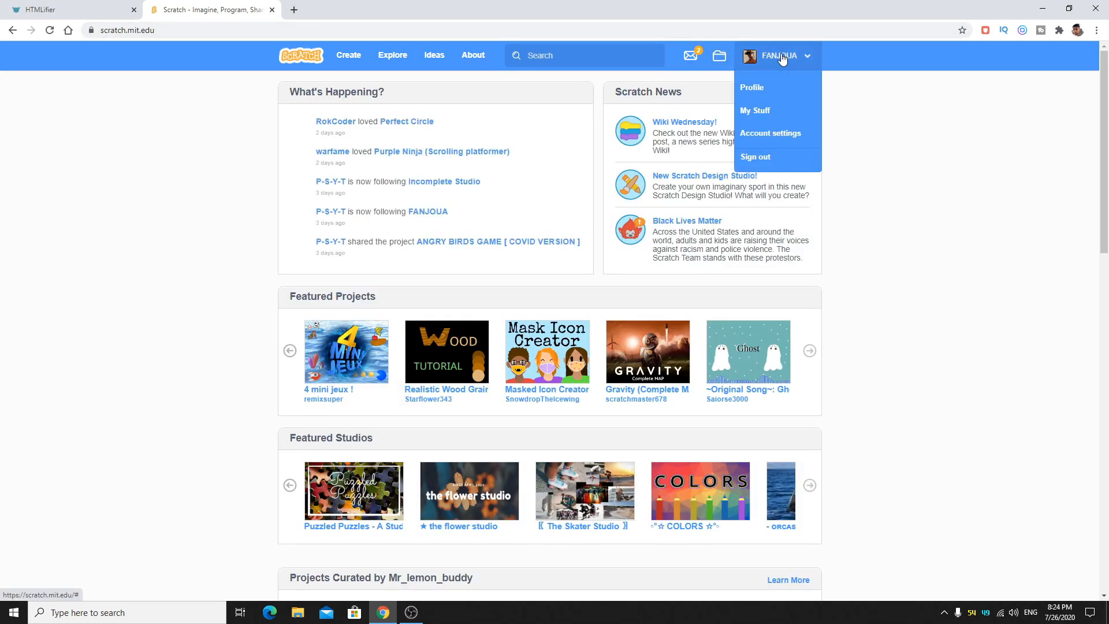
left_click(754, 112)
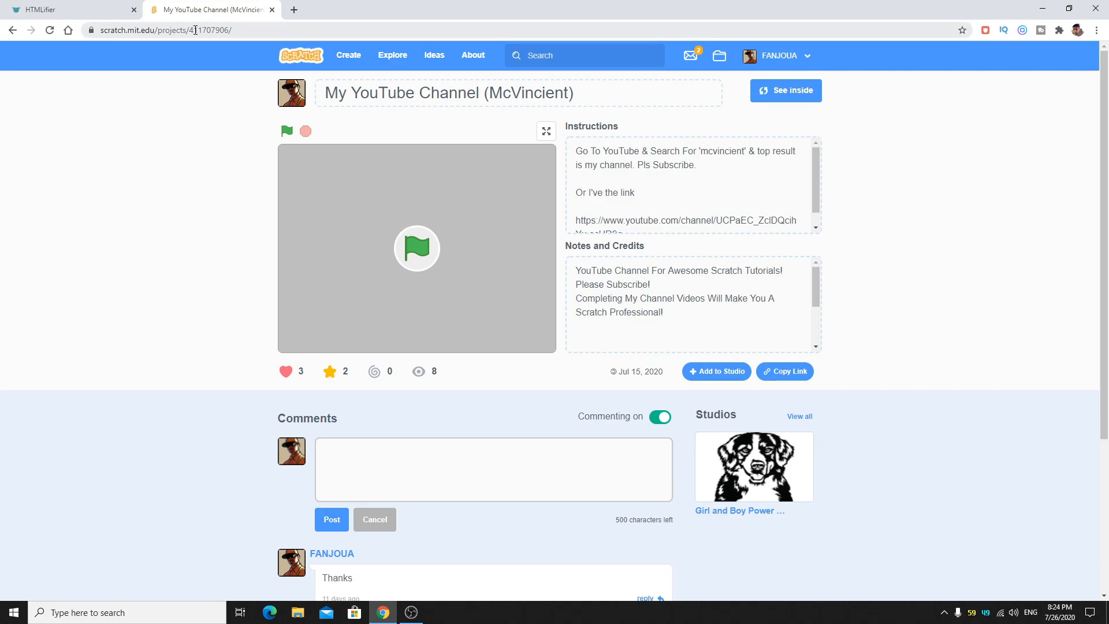
double_click(225, 30)
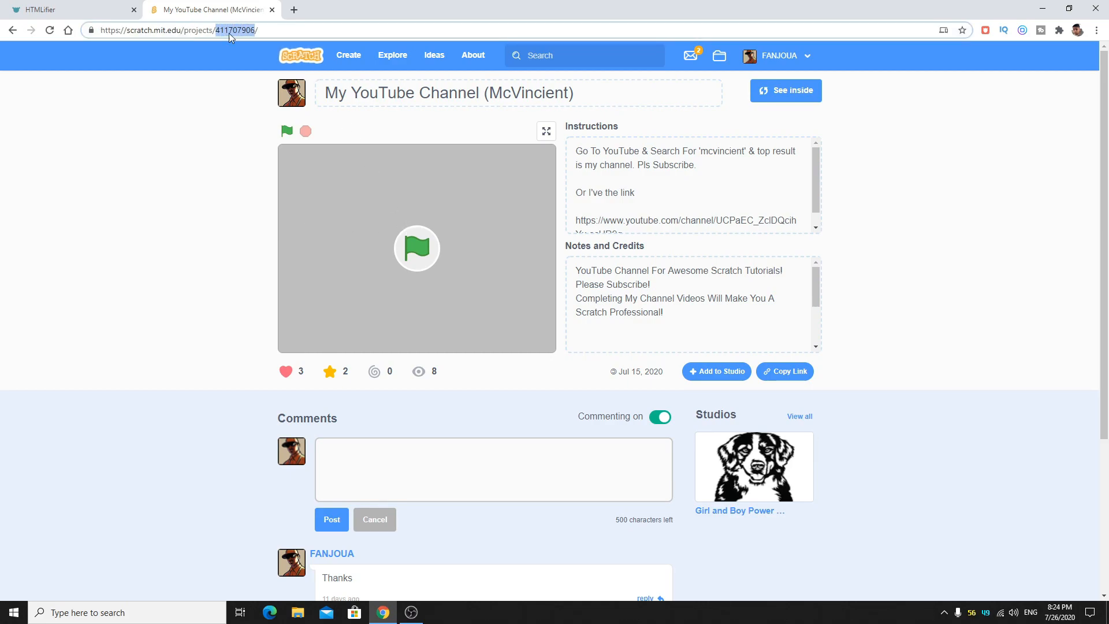
left_click(70, 9)
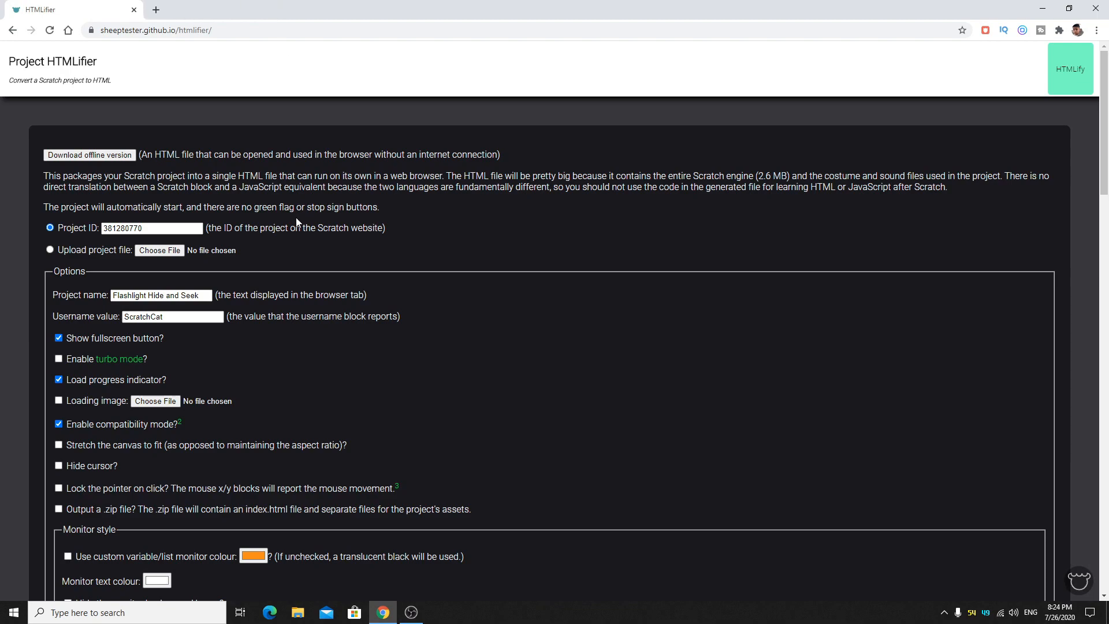
Enter project ID 411707906, then switch to uploading Advanced Shooter.sb3 and select the default username.
type("411707906")
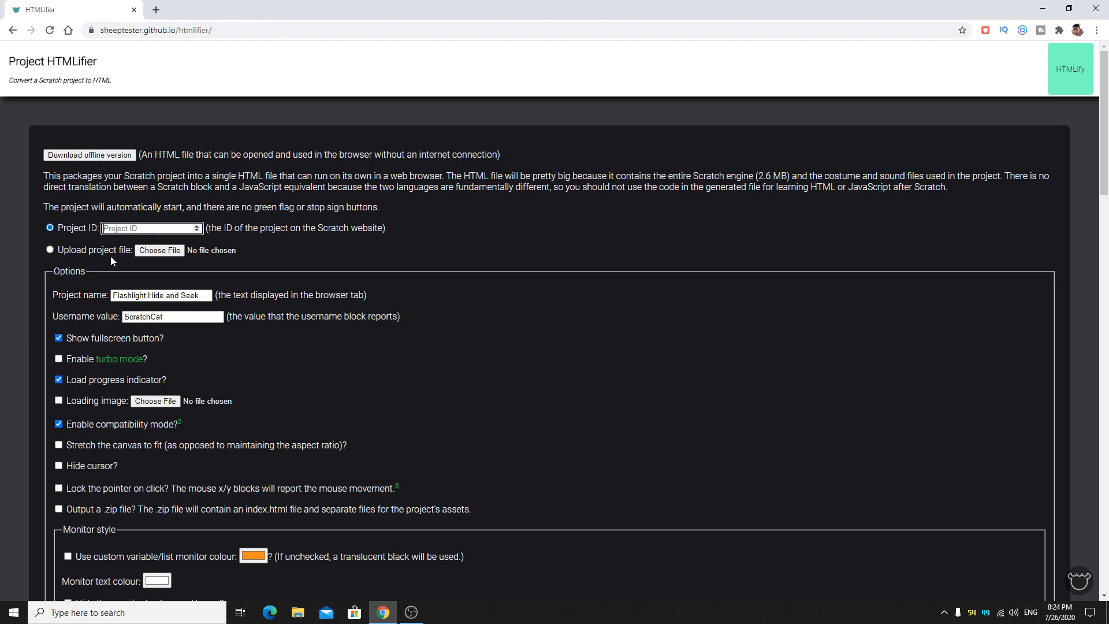
left_click(50, 249)
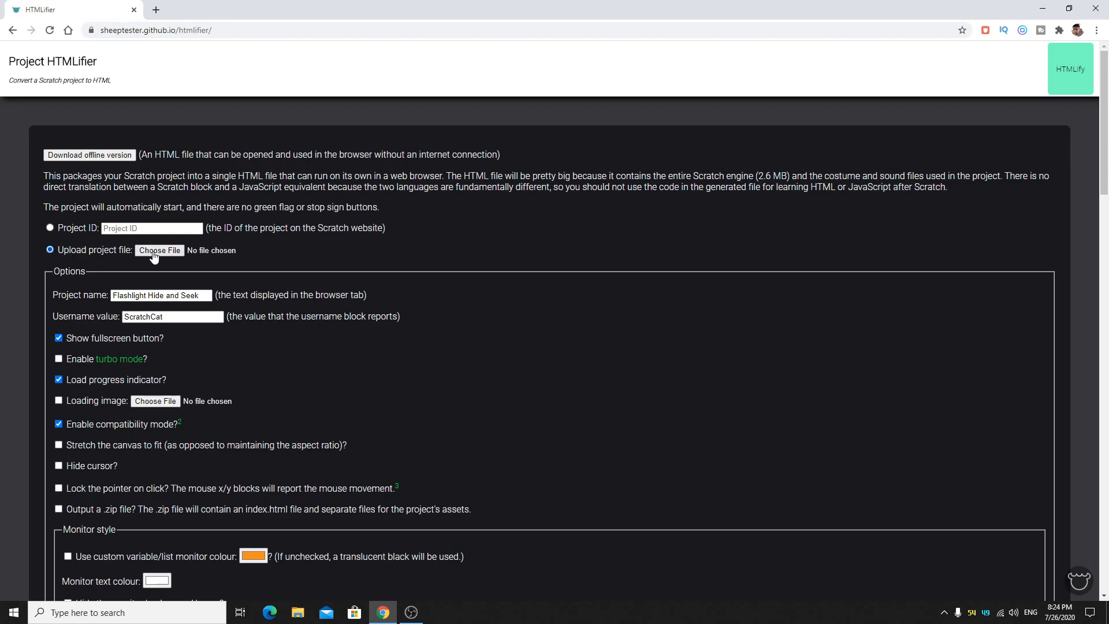
left_click(159, 249)
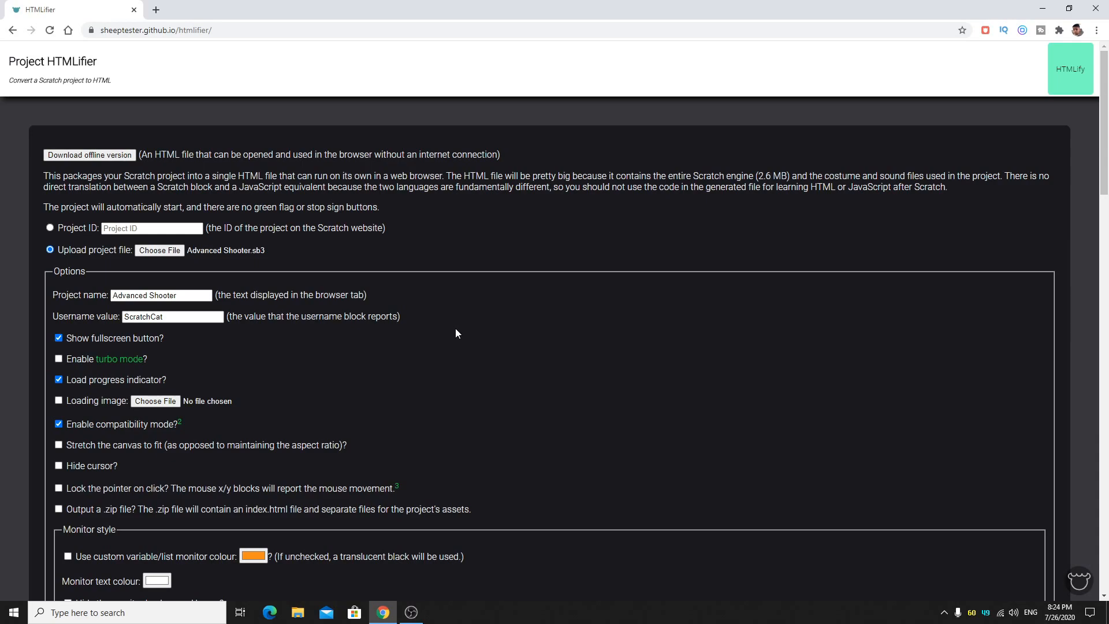
double_click(160, 294)
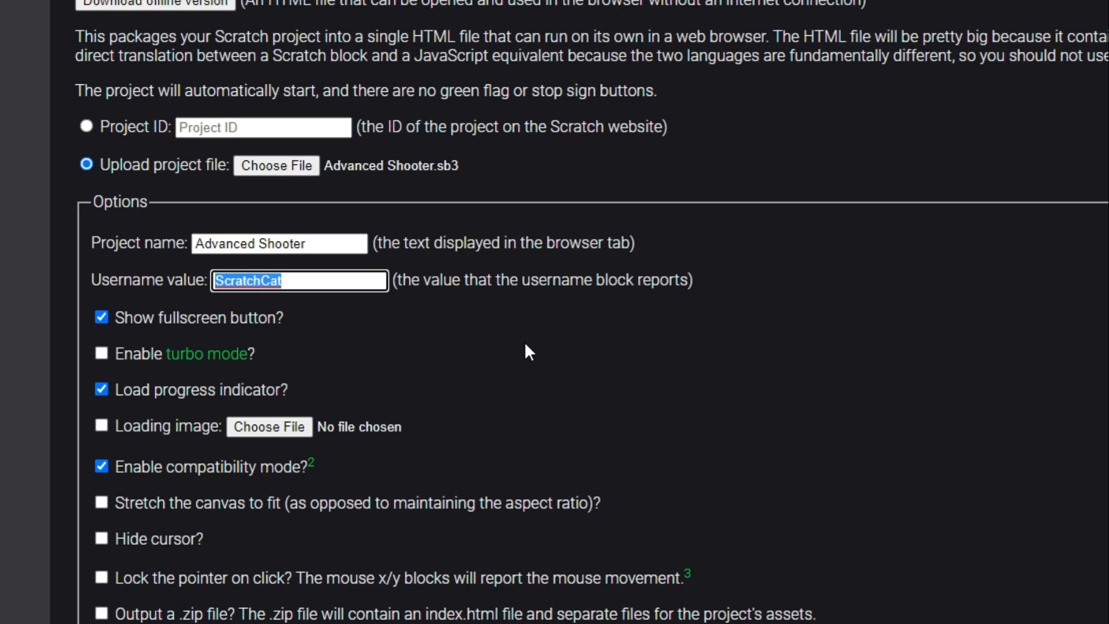
Set the username to Fanjoua and keep the fullscreen button option enabled.
type("Fanjoua")
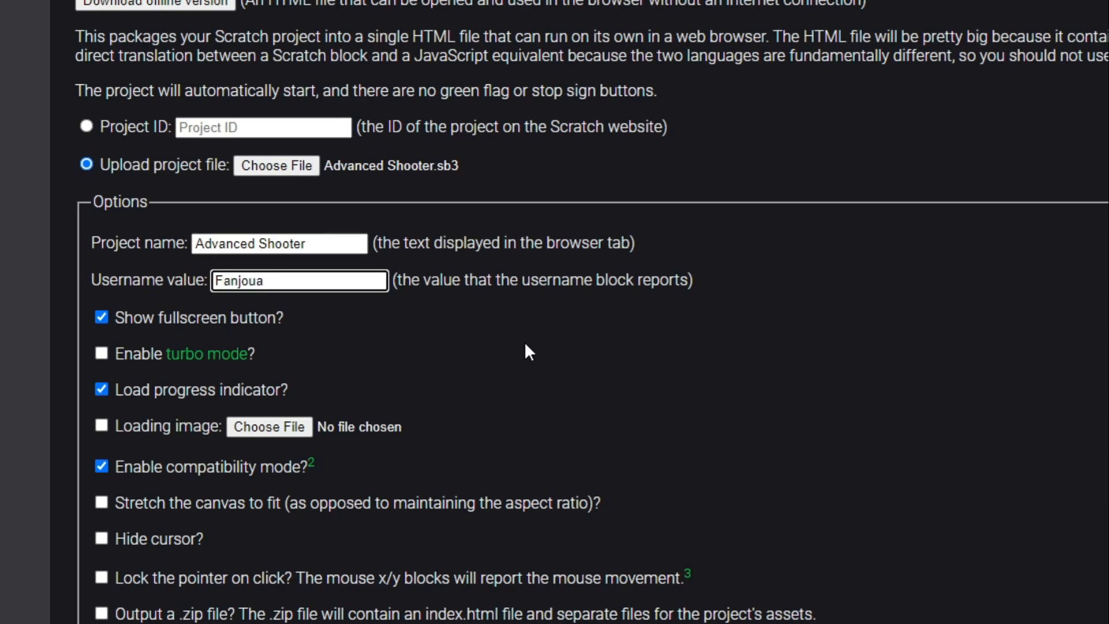
scroll("down", 3)
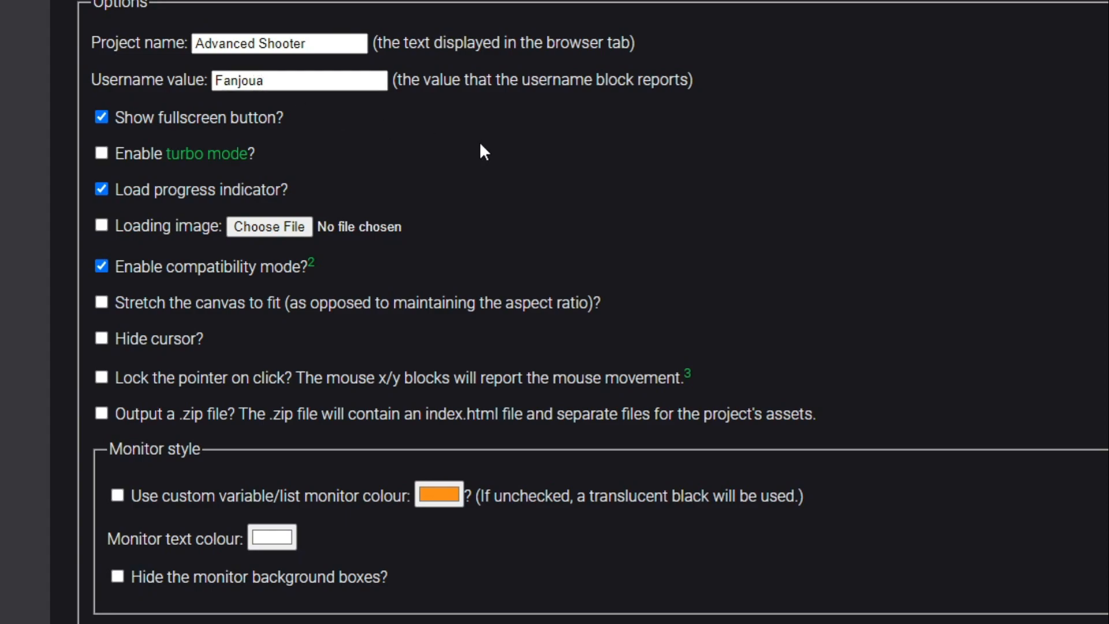
mouse_move(927, 96)
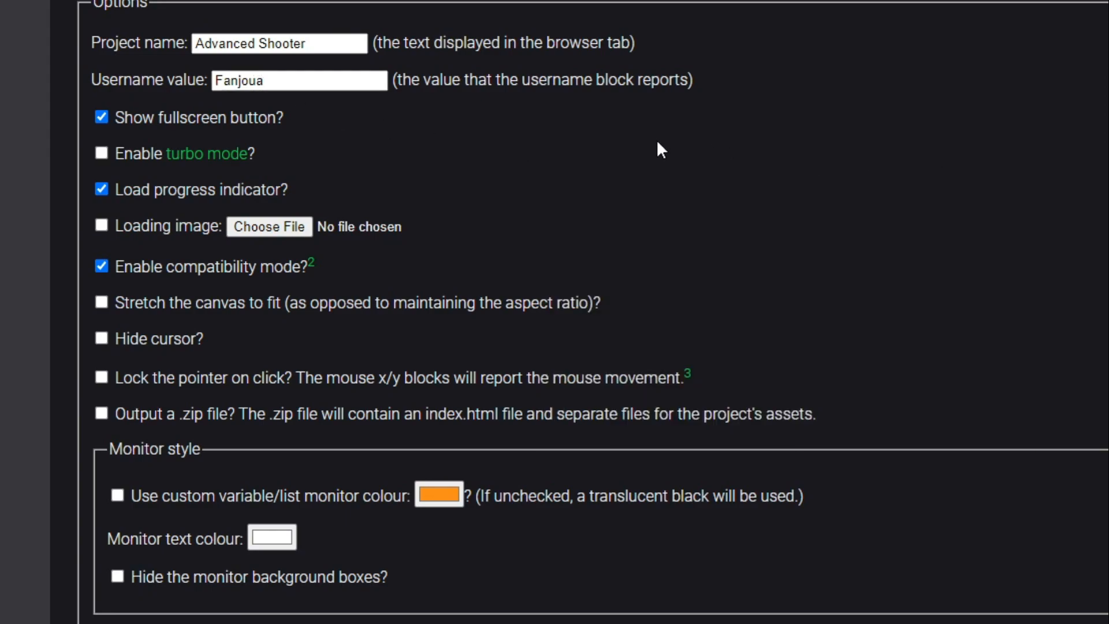
left_click(298, 80)
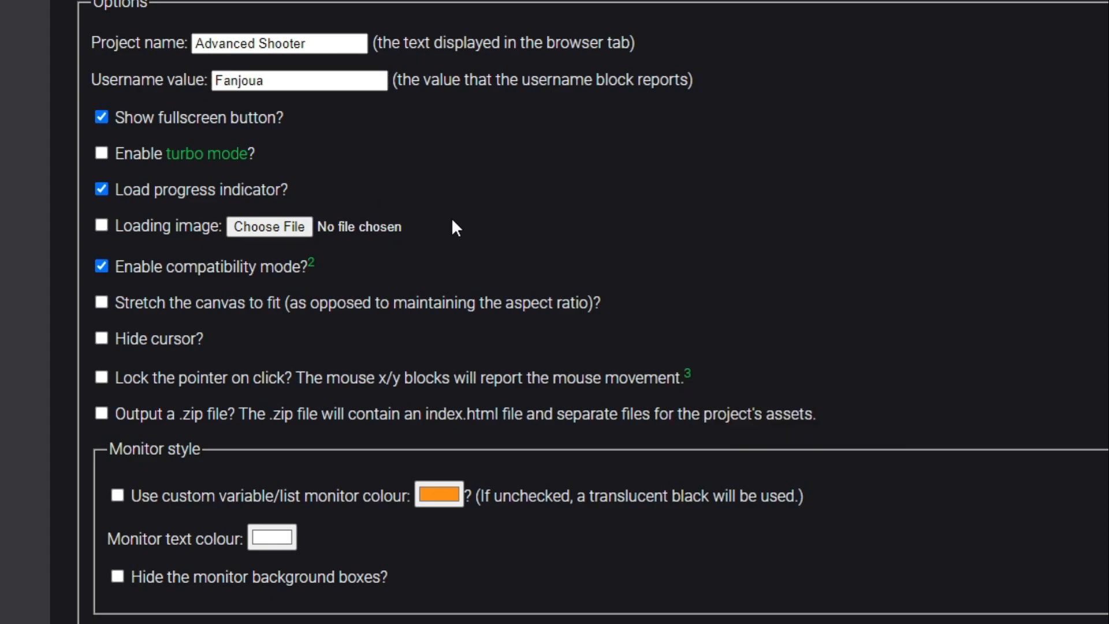
left_click(102, 117)
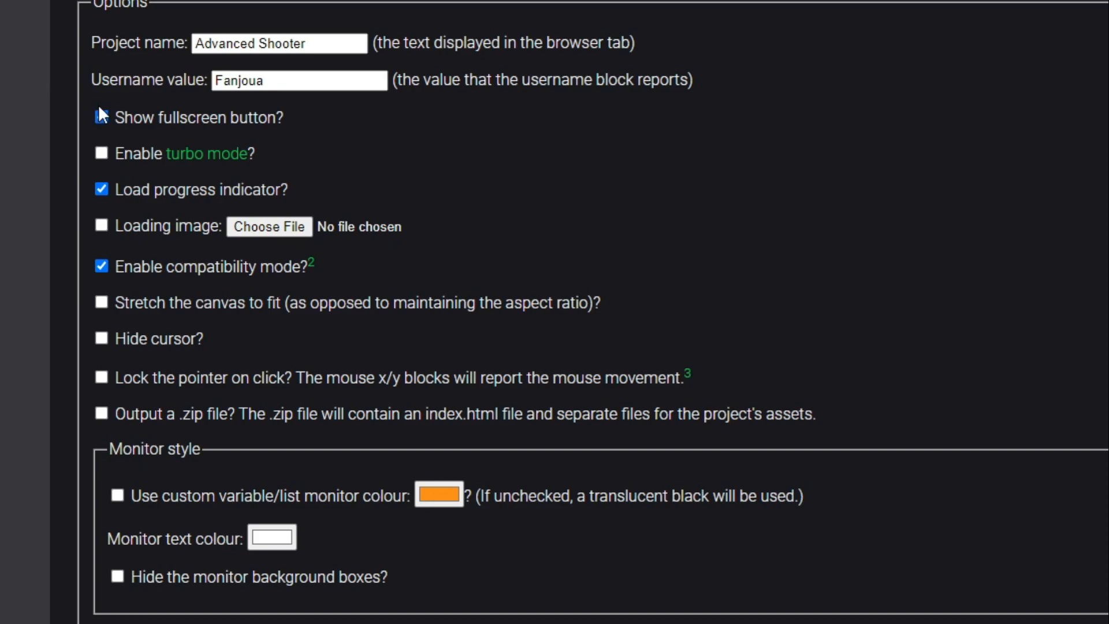
left_click(101, 116)
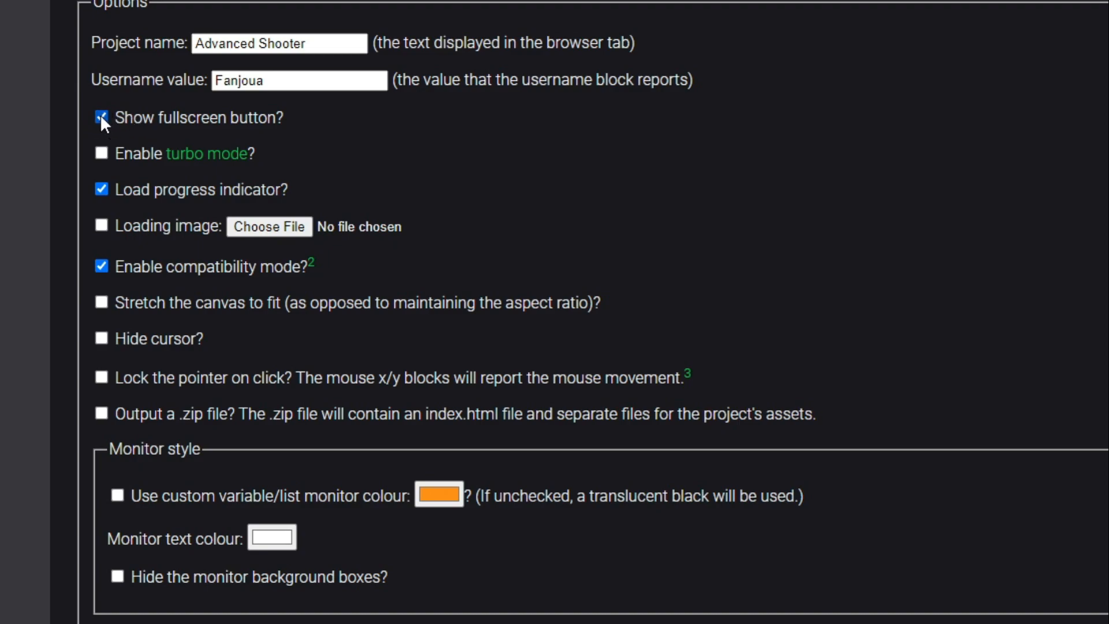
left_click(102, 118)
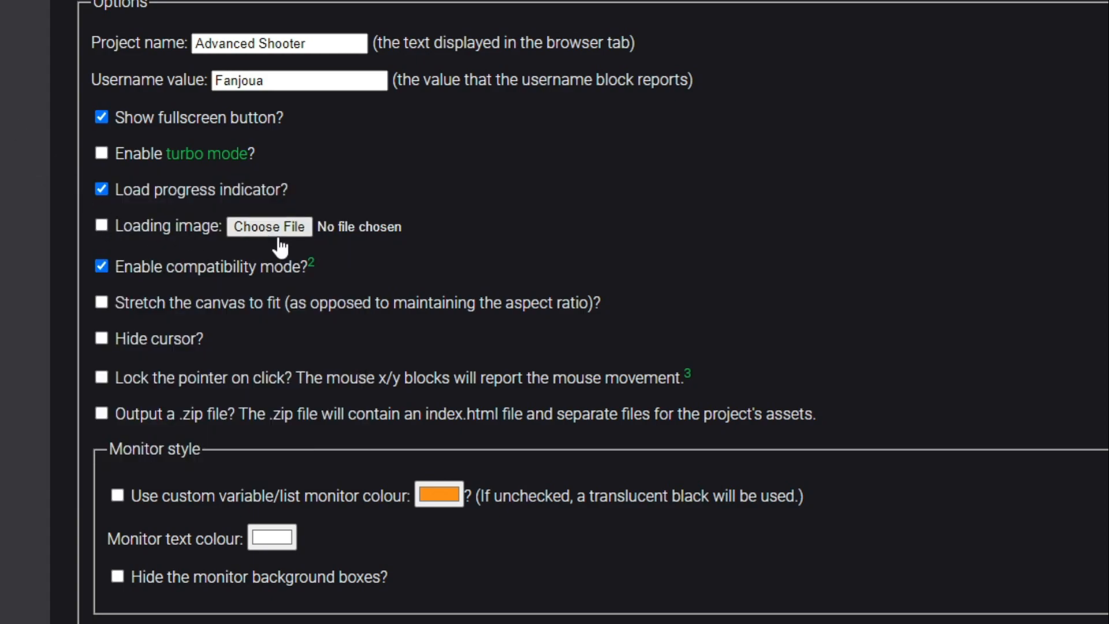
mouse_move(181, 216)
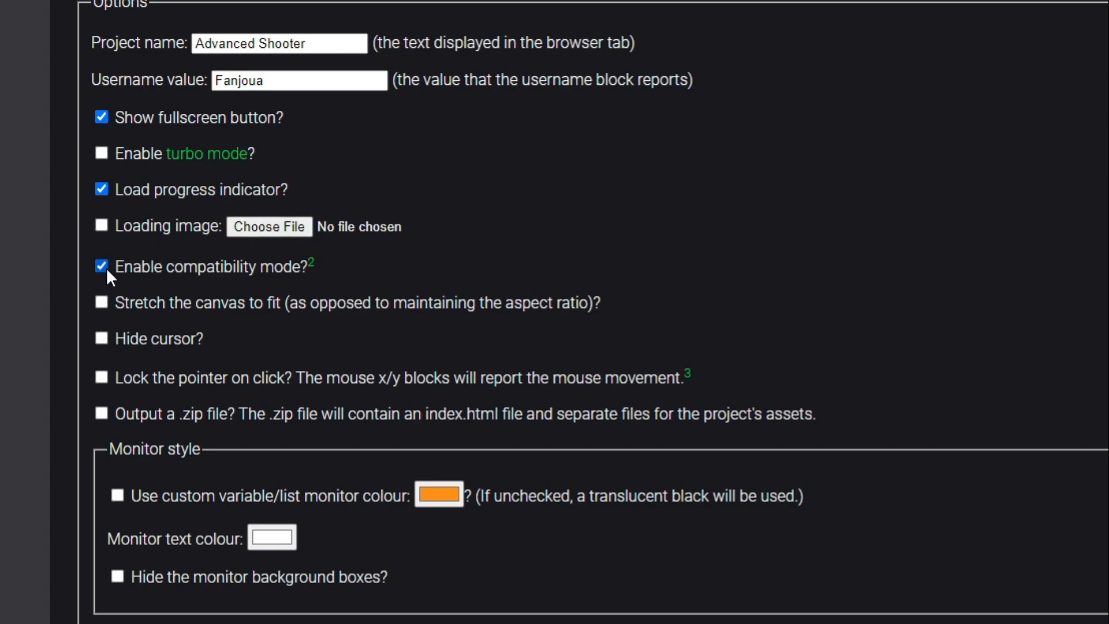
mouse_move(314, 276)
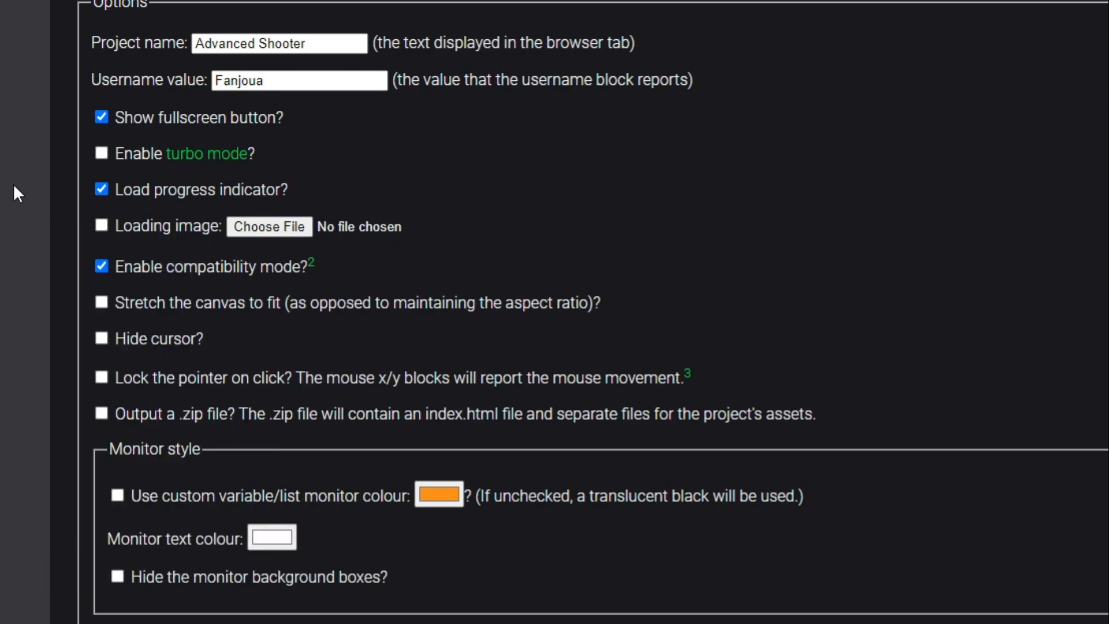
mouse_move(149, 320)
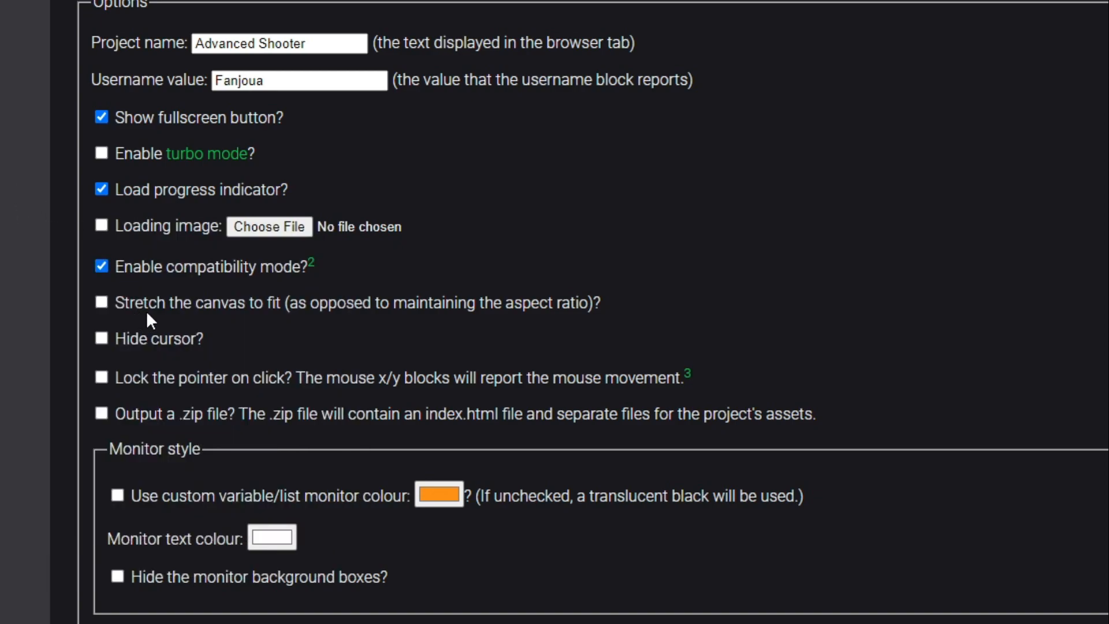
mouse_move(319, 306)
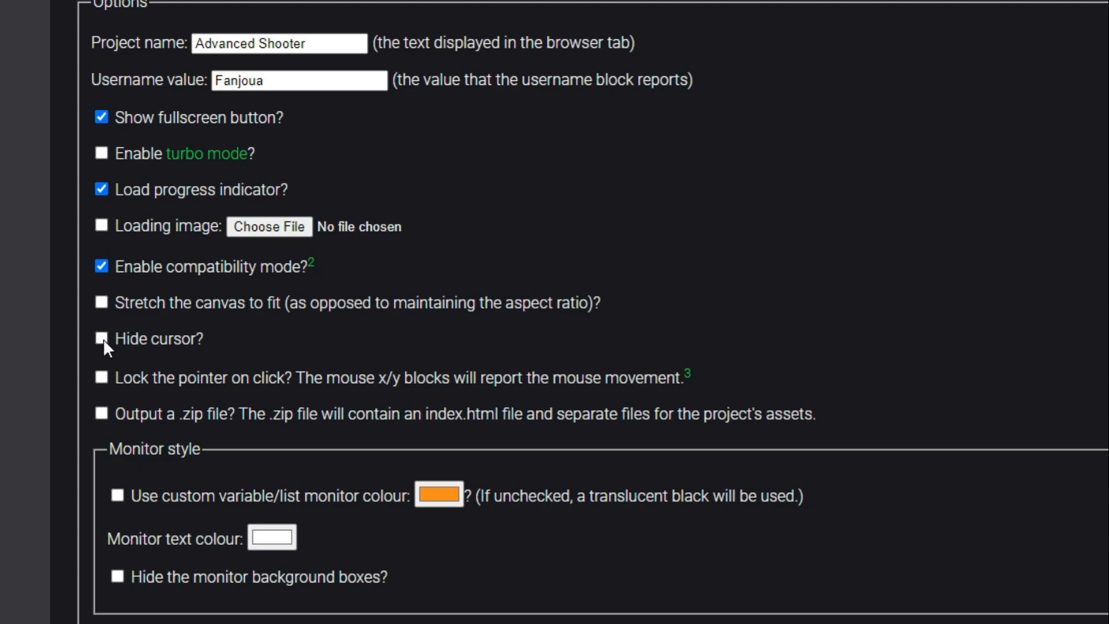
Leave cursor hiding turned off, with progress indicator and compatibility mode on.
left_click(100, 339)
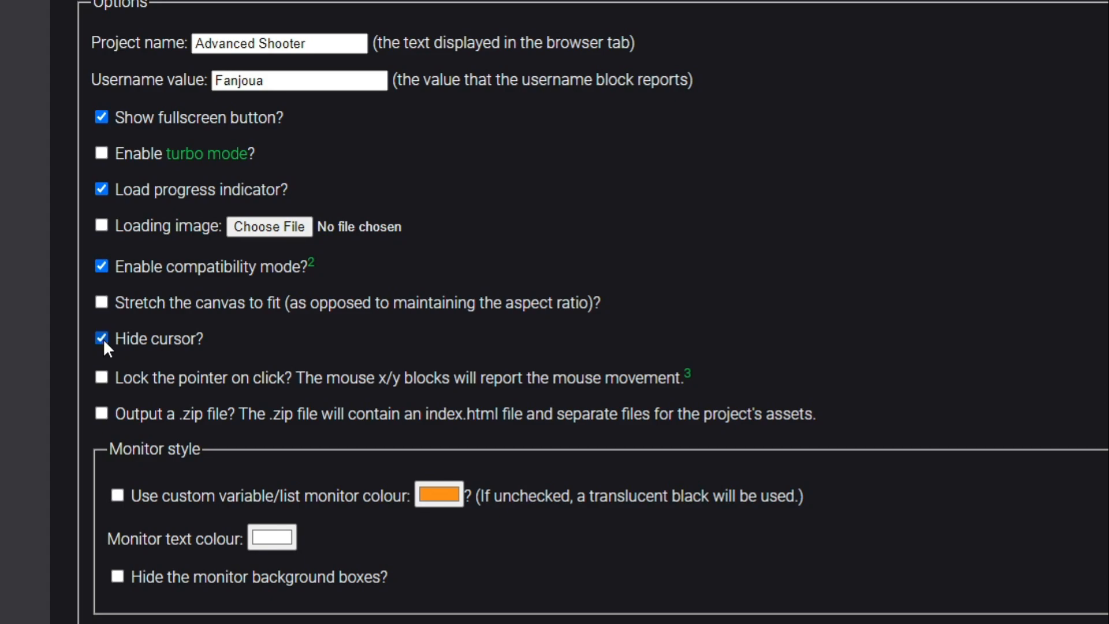
left_click(102, 339)
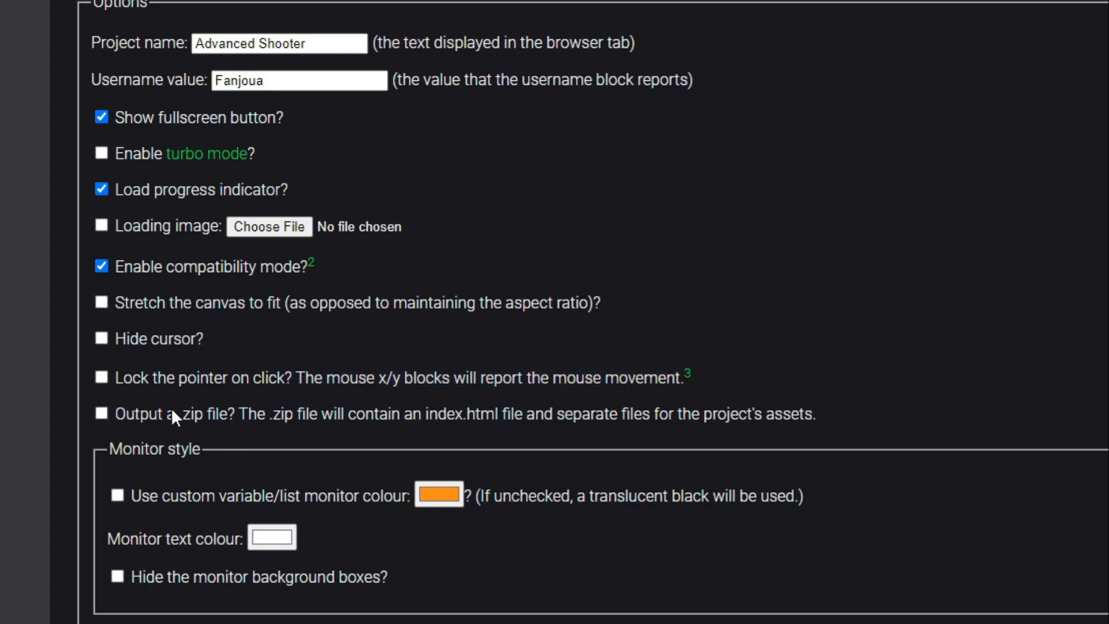
mouse_move(287, 432)
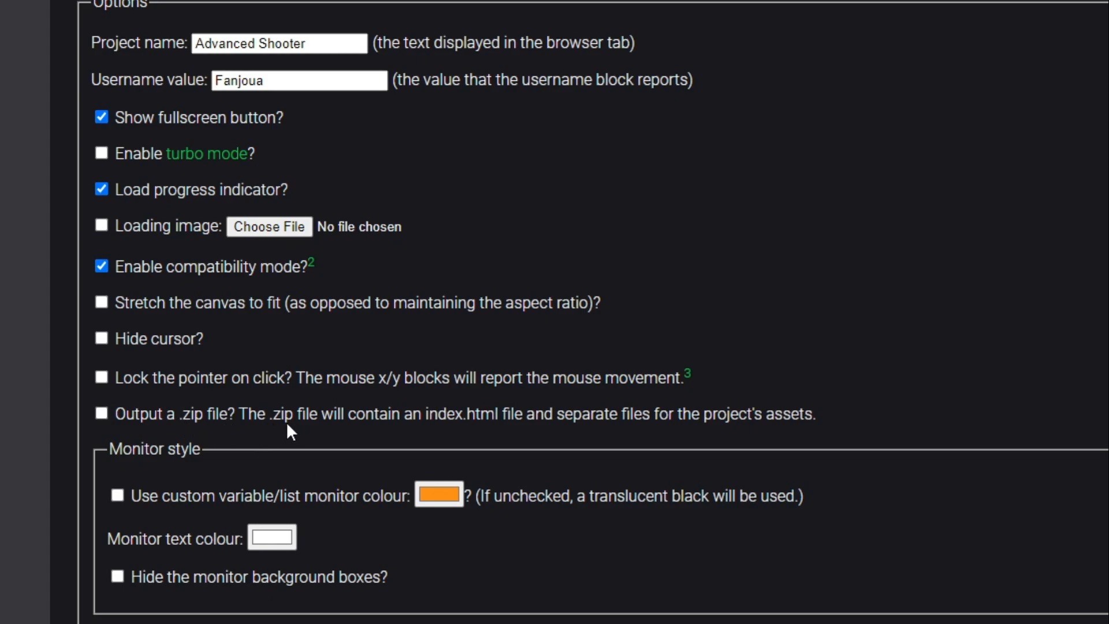
scroll("down", 3)
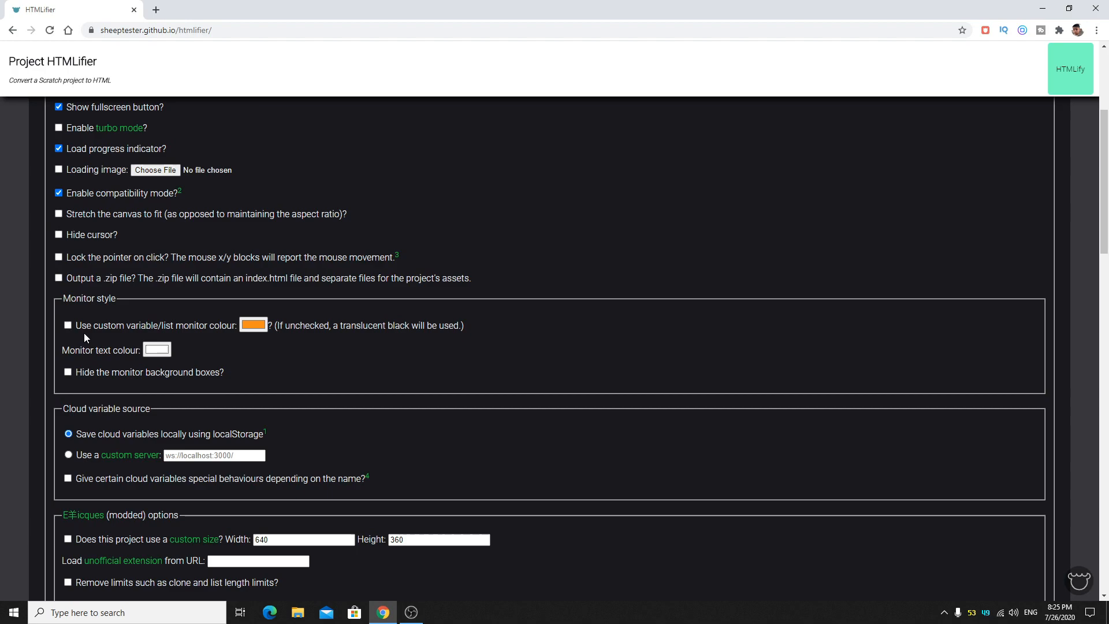
scroll("down", 3)
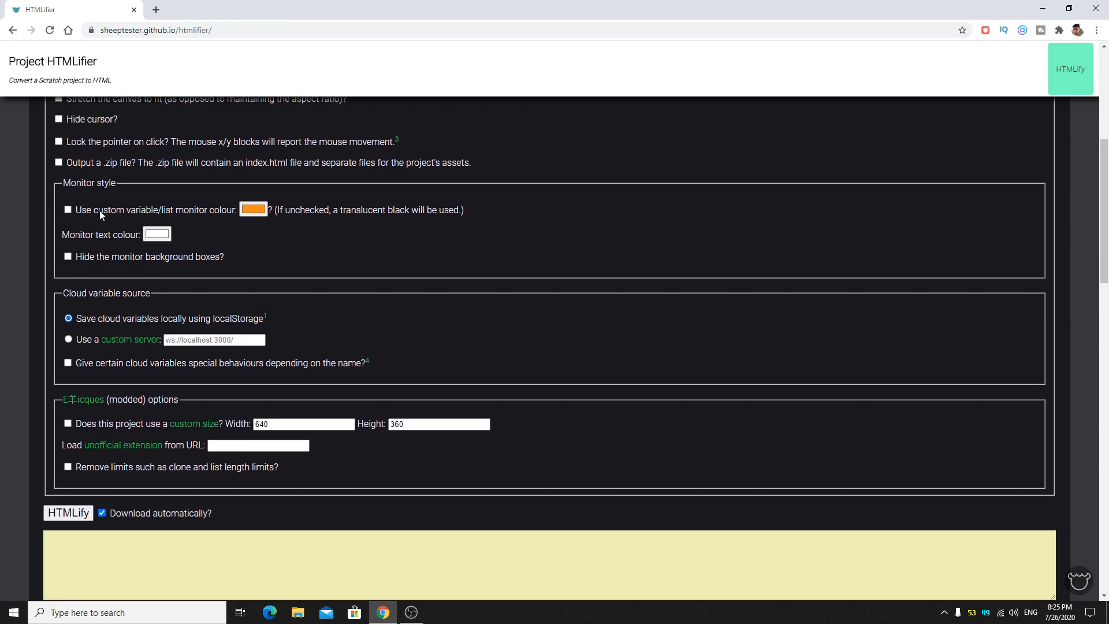
mouse_move(159, 214)
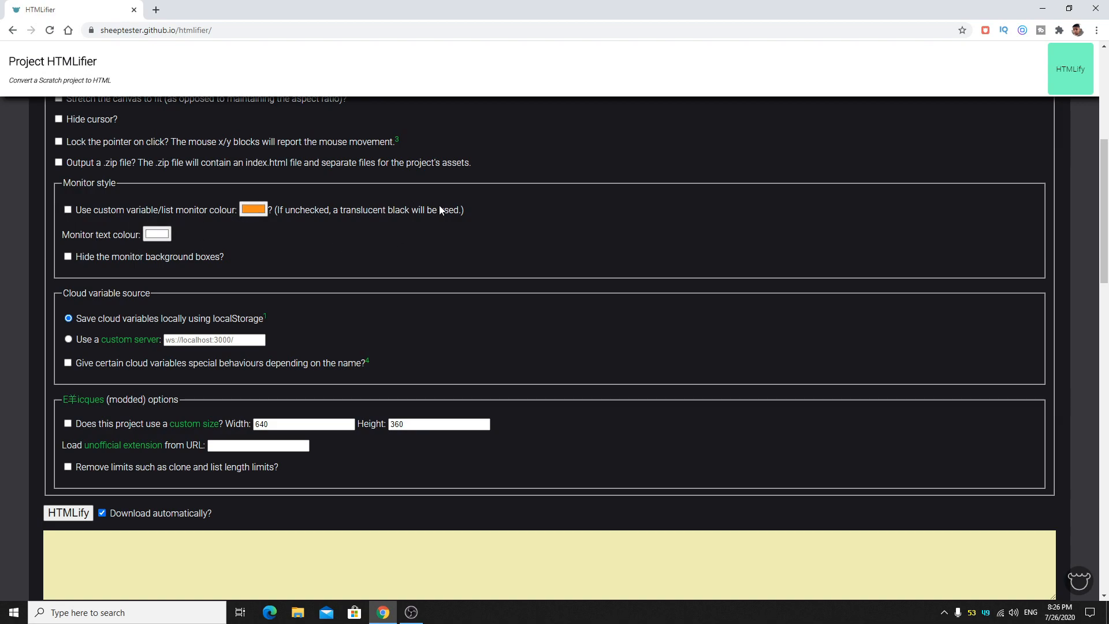
mouse_move(80, 257)
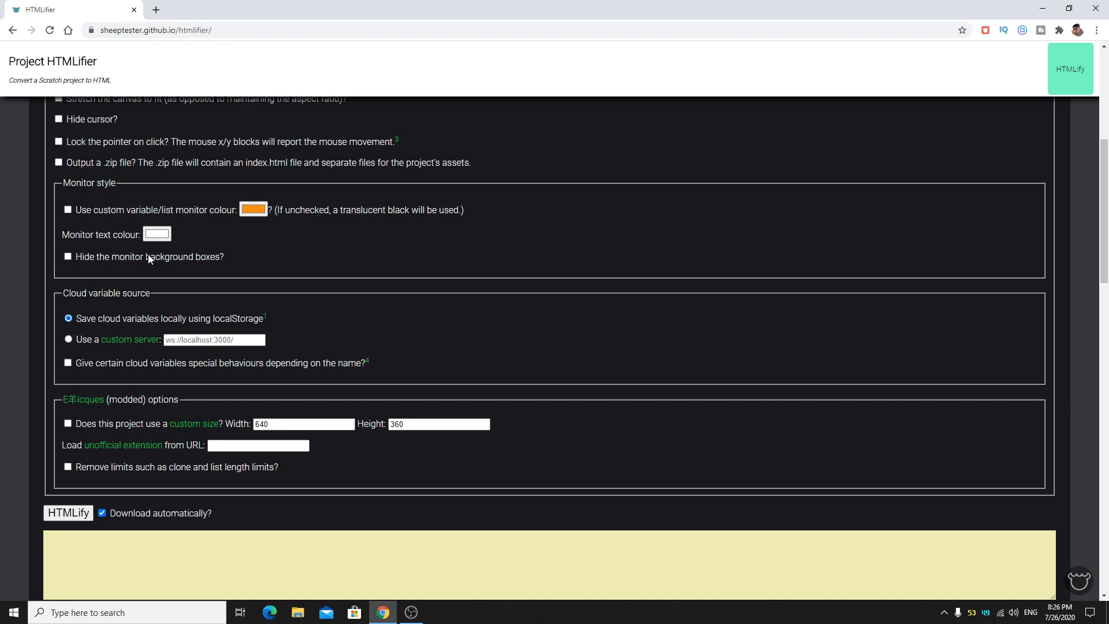
right_click(222, 245)
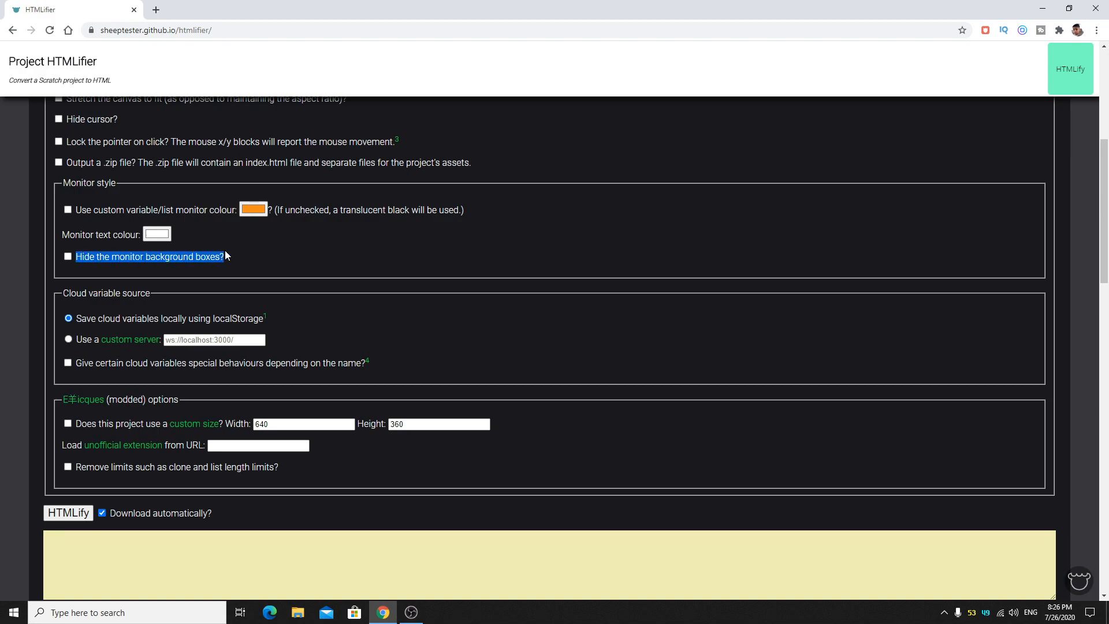
scroll("down", 3)
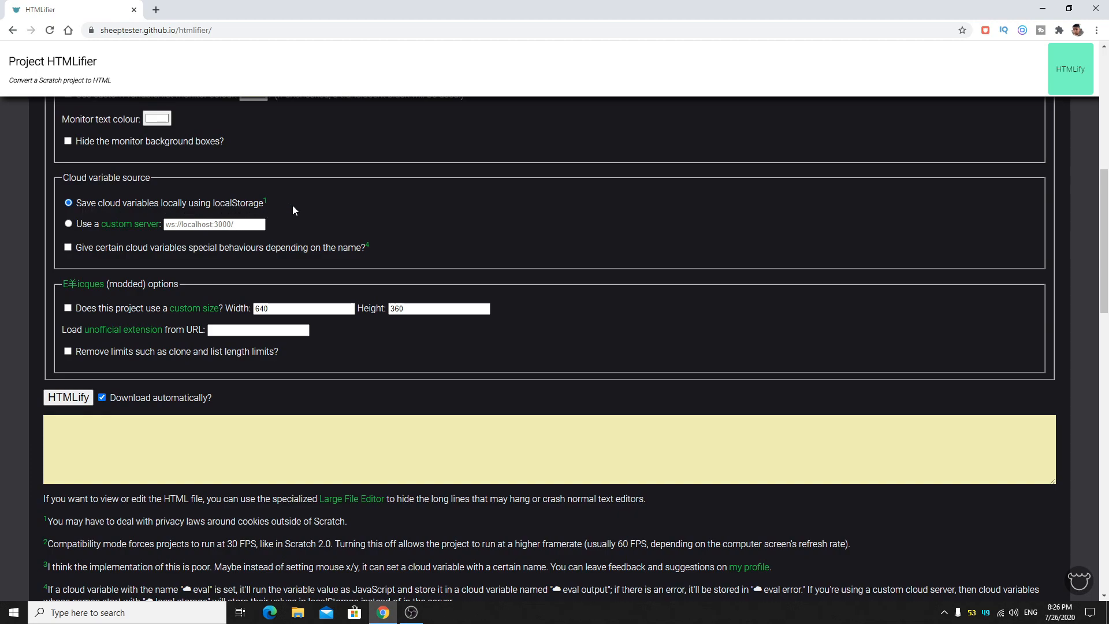
mouse_move(284, 190)
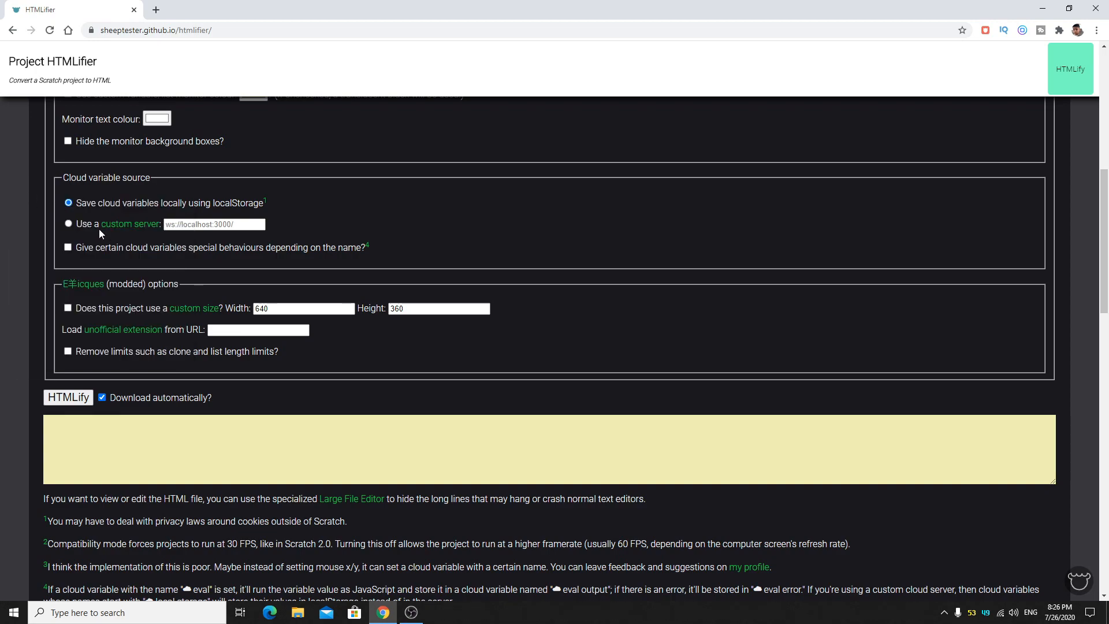
mouse_move(140, 227)
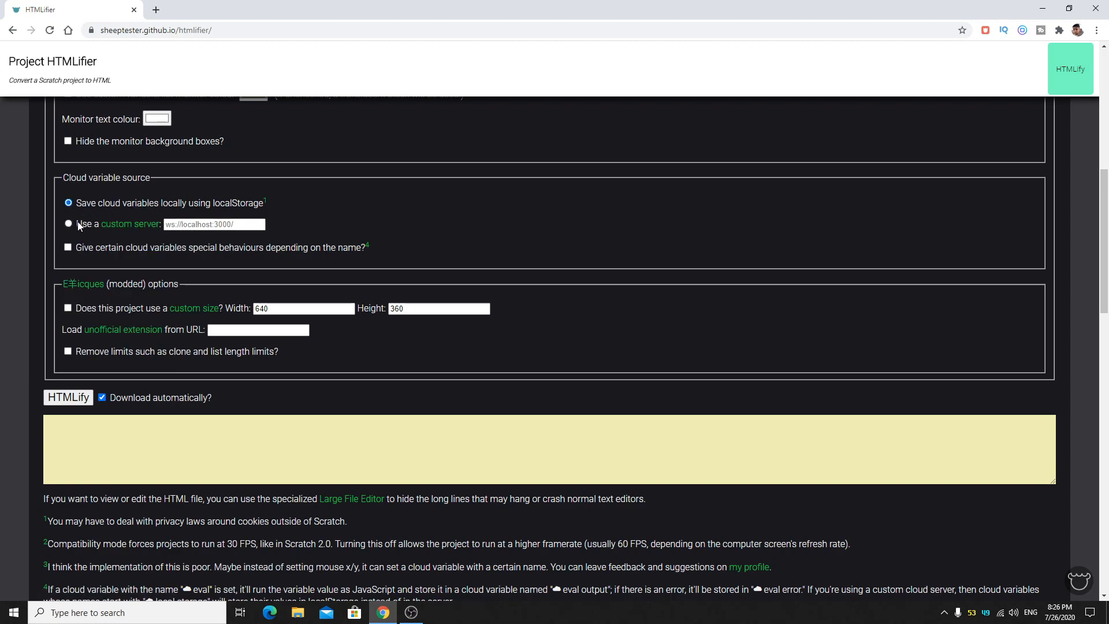
left_click(68, 223)
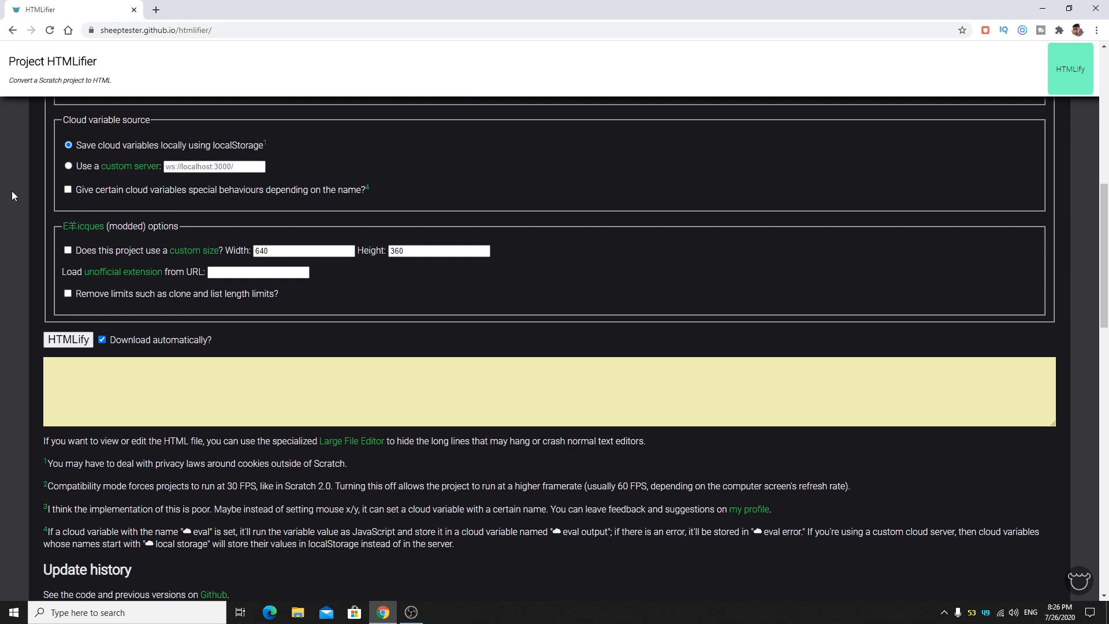
scroll("down", 3)
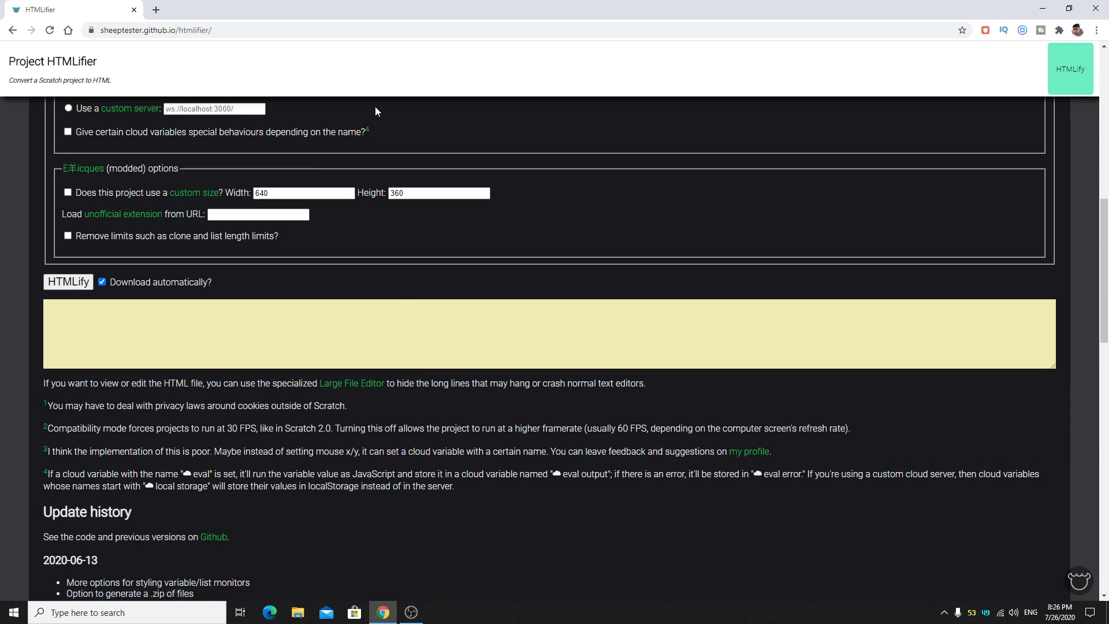
mouse_move(360, 111)
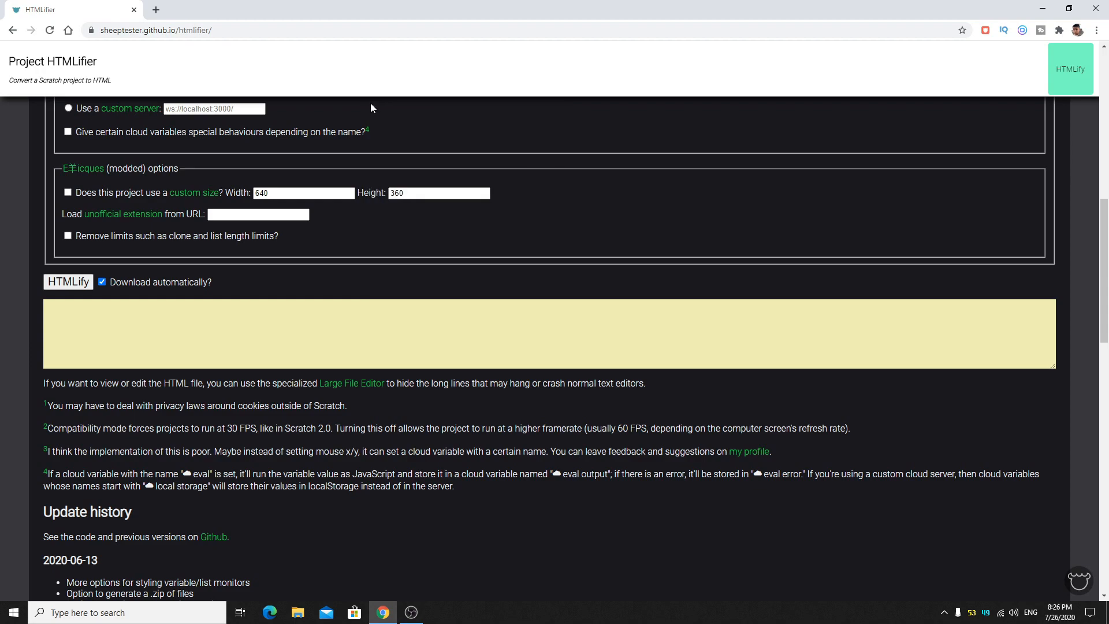
mouse_move(355, 73)
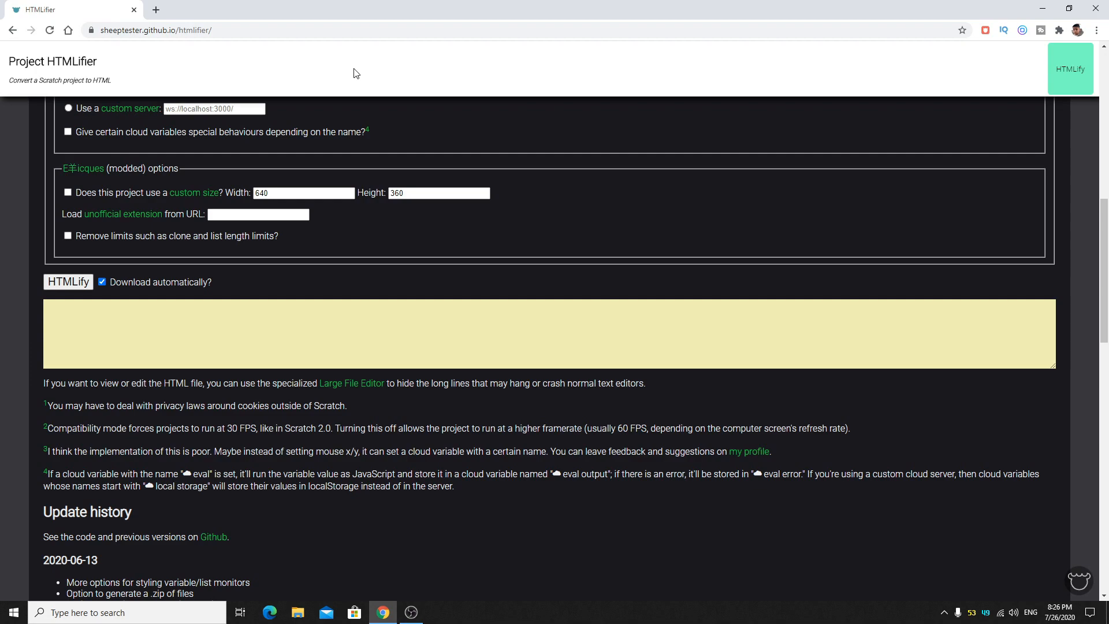
mouse_move(3, 221)
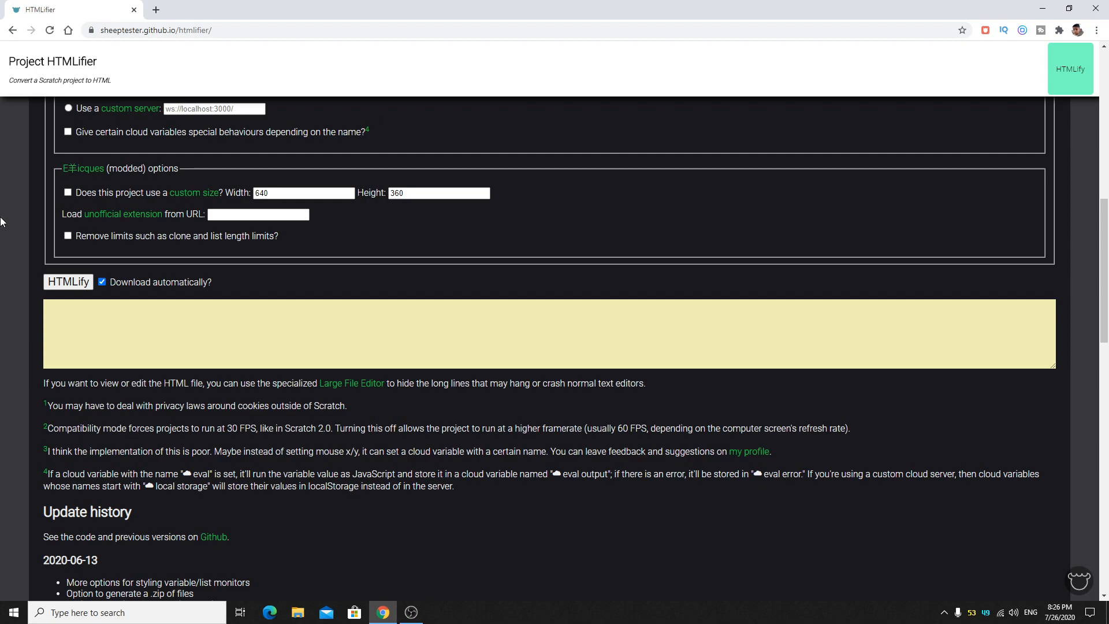
left_click(68, 193)
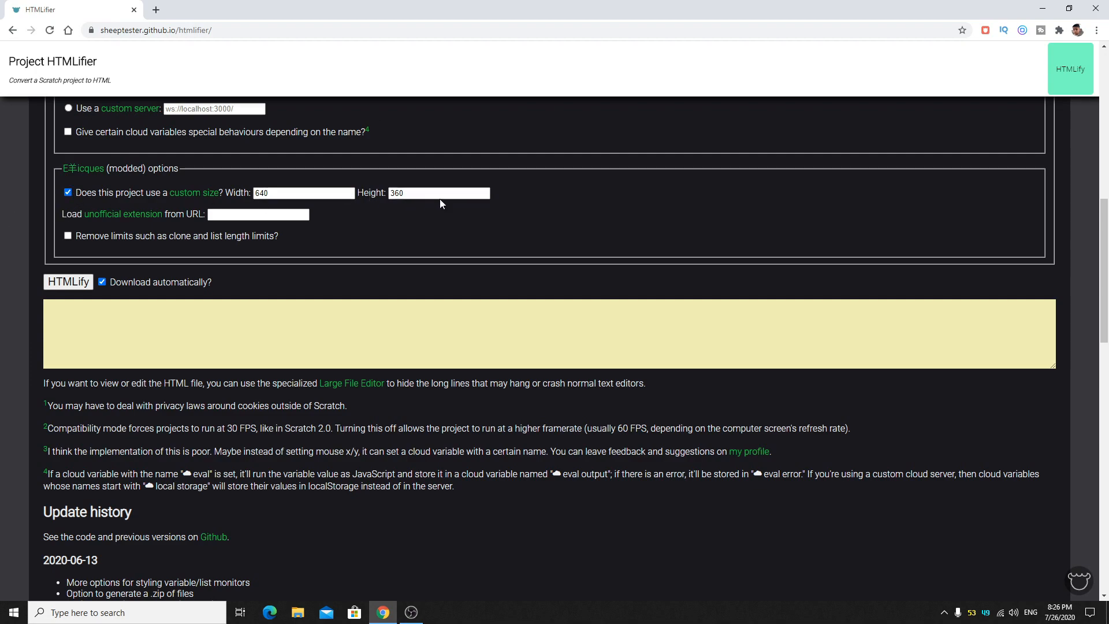
left_click(297, 193)
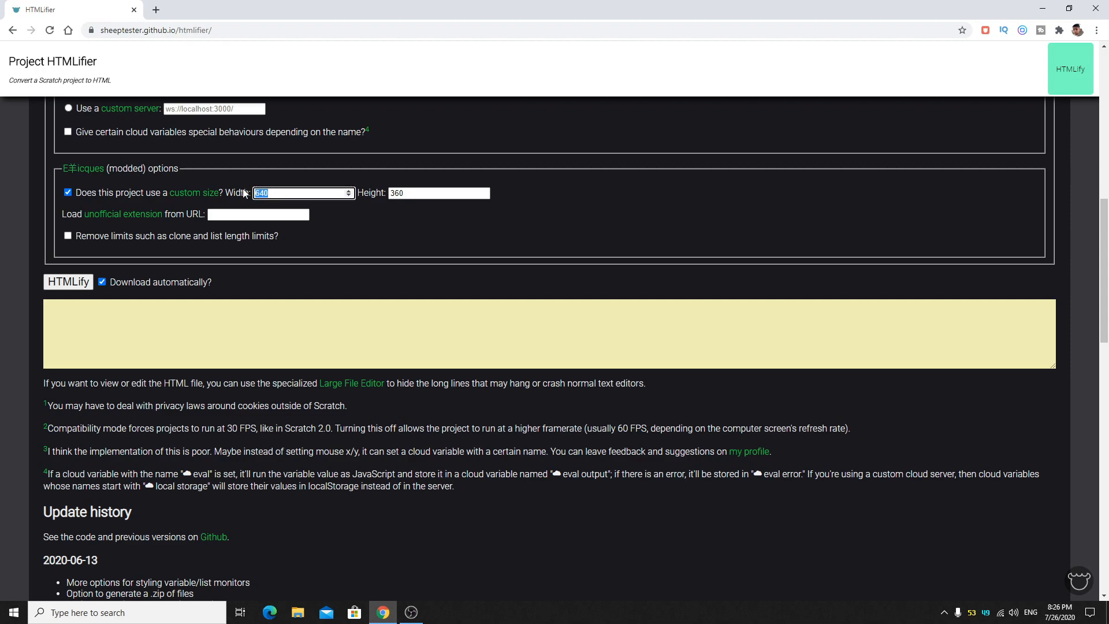
type("1920")
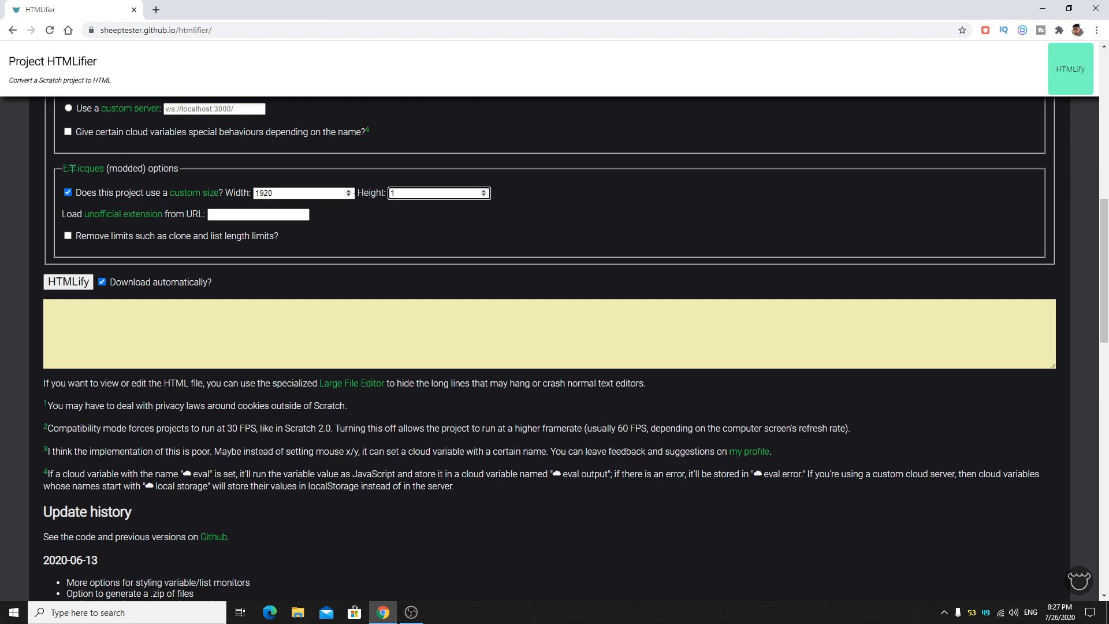
type("1080")
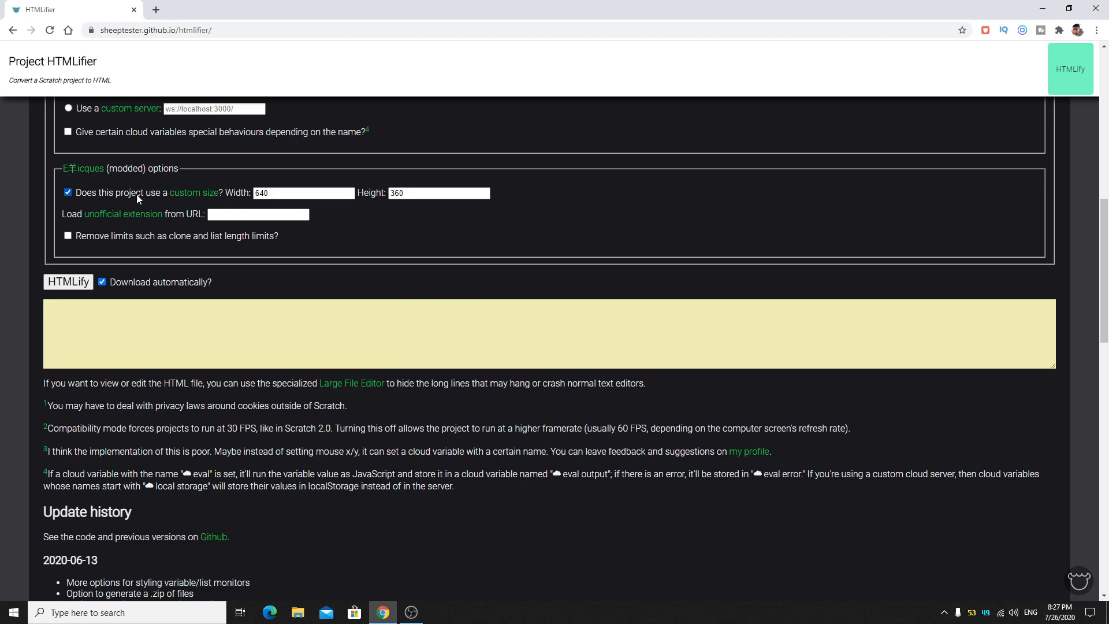
left_click(68, 193)
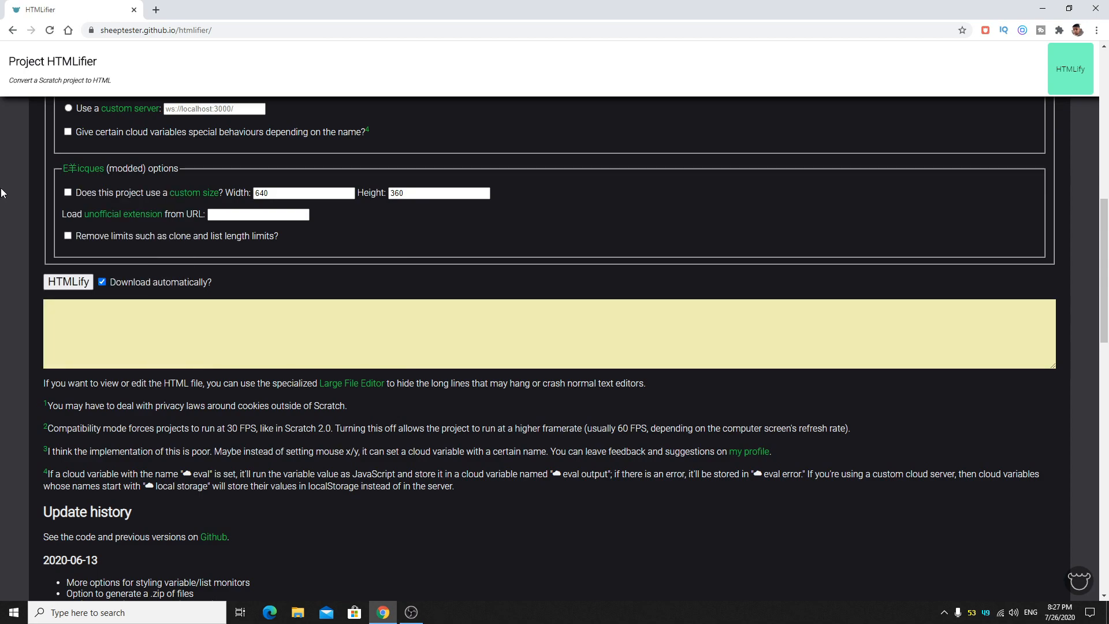
Toggle the remove clone and list length limits option on and back off.
scroll("down", 3)
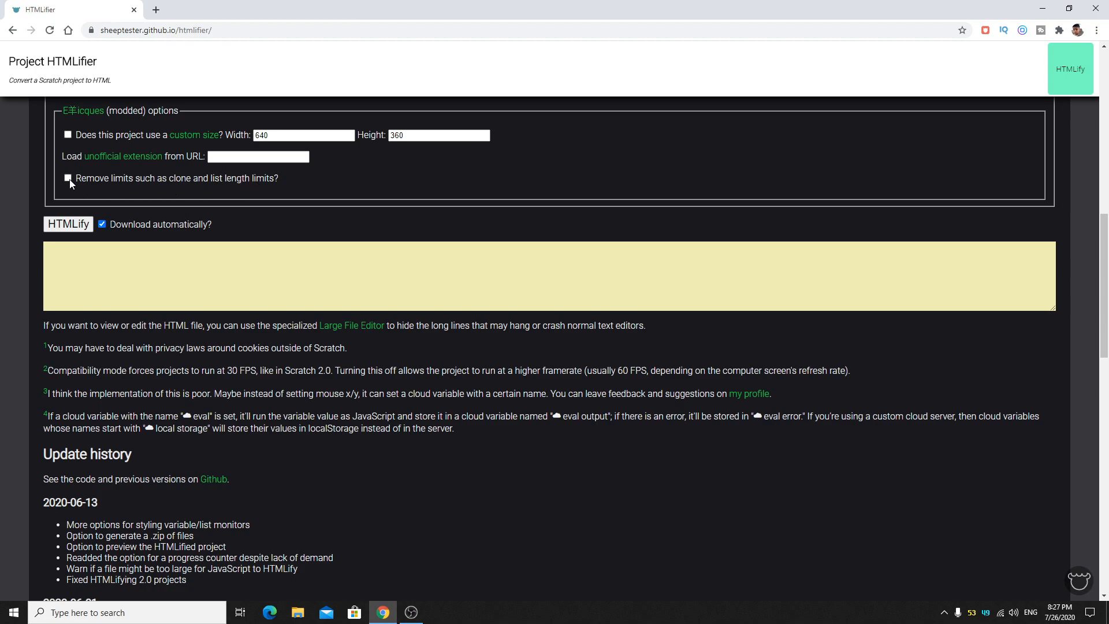
left_click(68, 178)
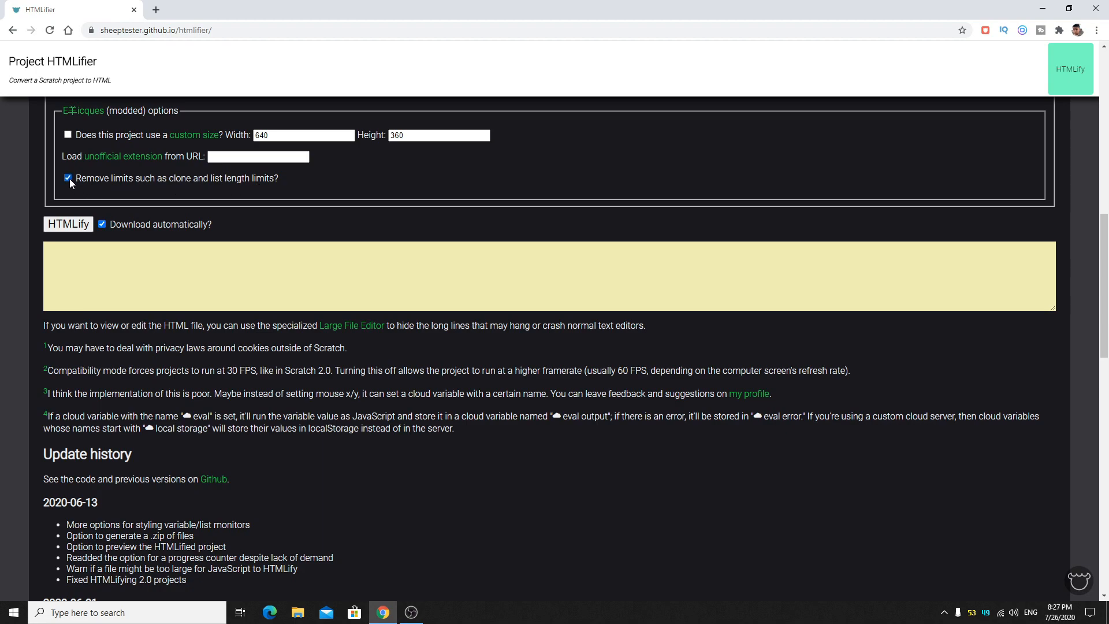
left_click(68, 178)
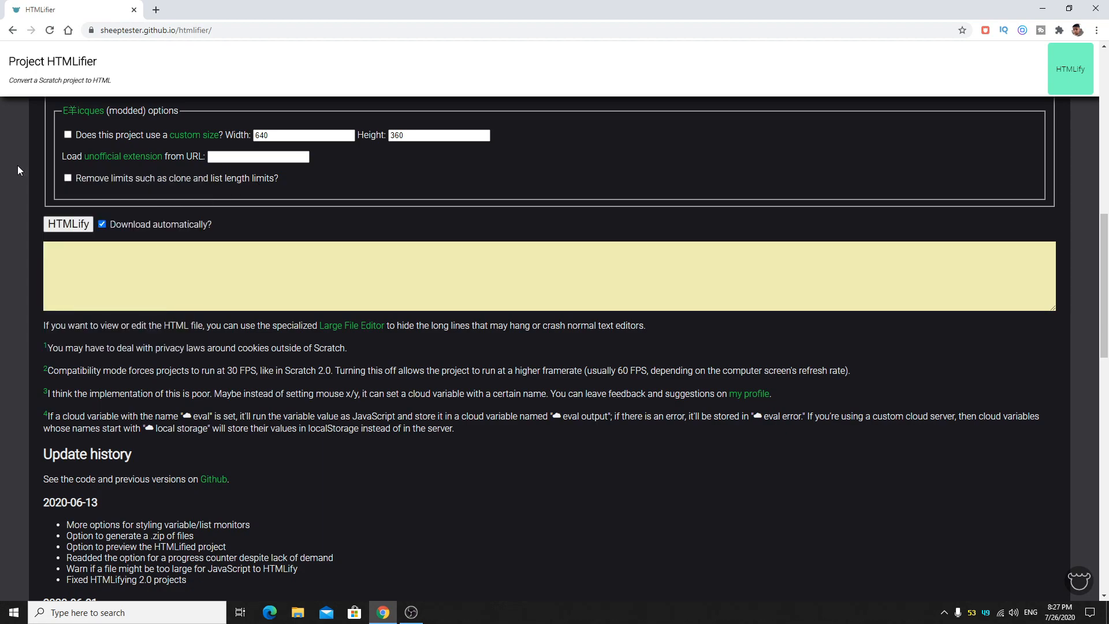
mouse_move(11, 185)
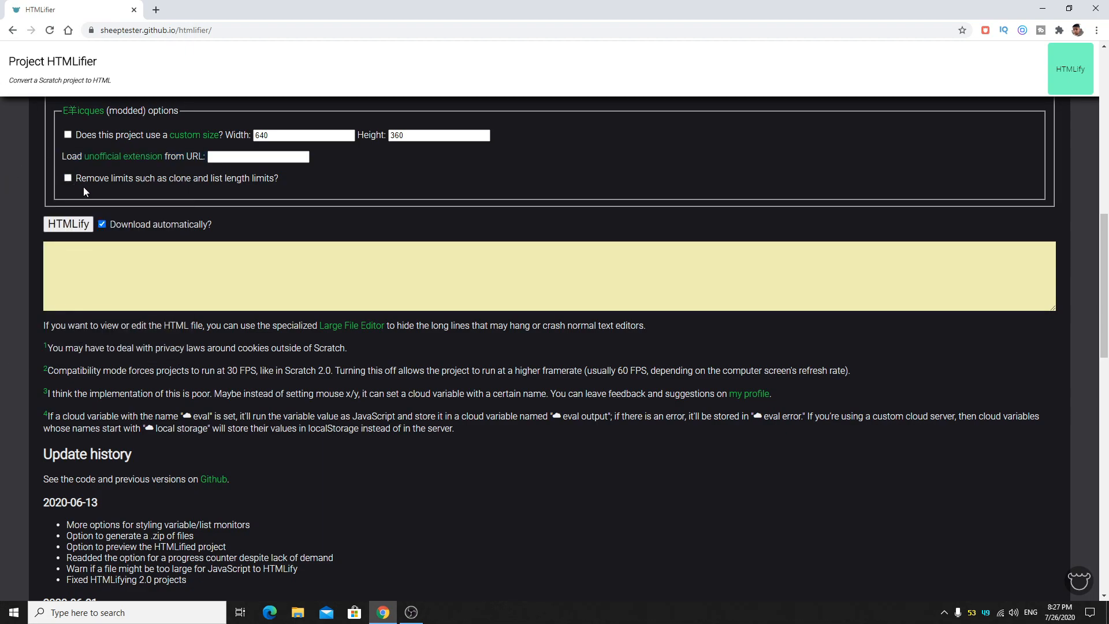
right_click(430, 191)
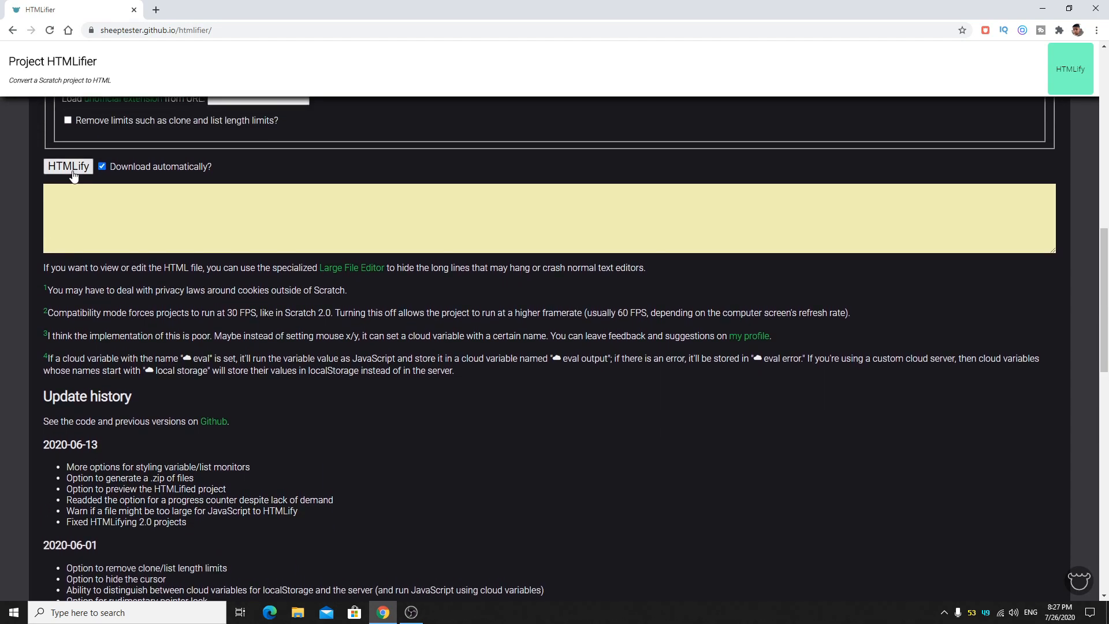
HTMLify the Advanced Shooter project and download the converted HTML file.
left_click(68, 166)
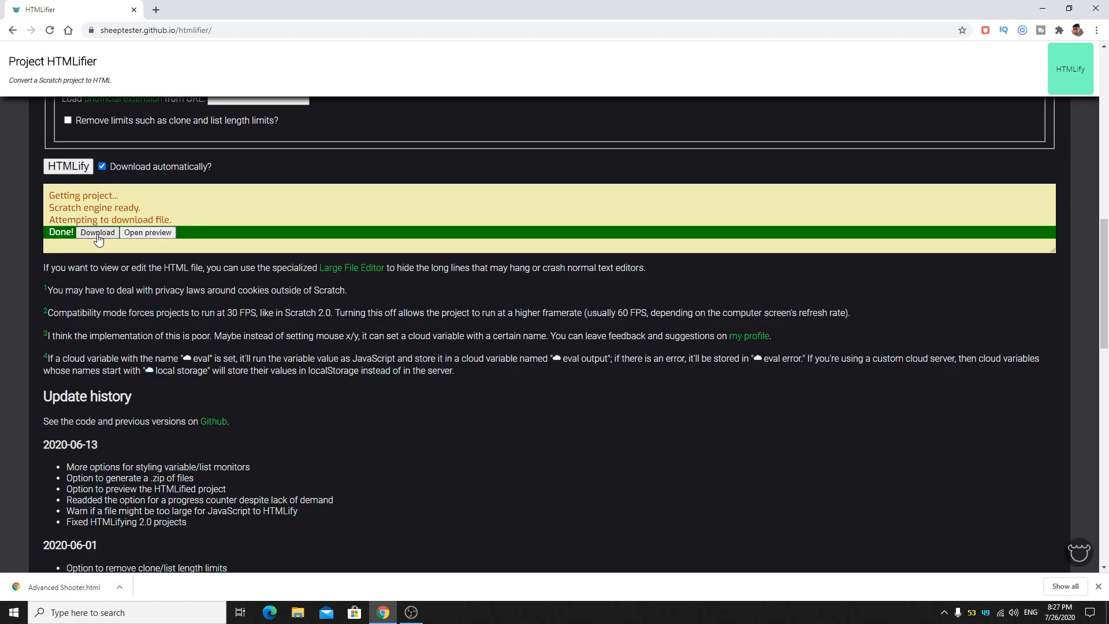
left_click(147, 232)
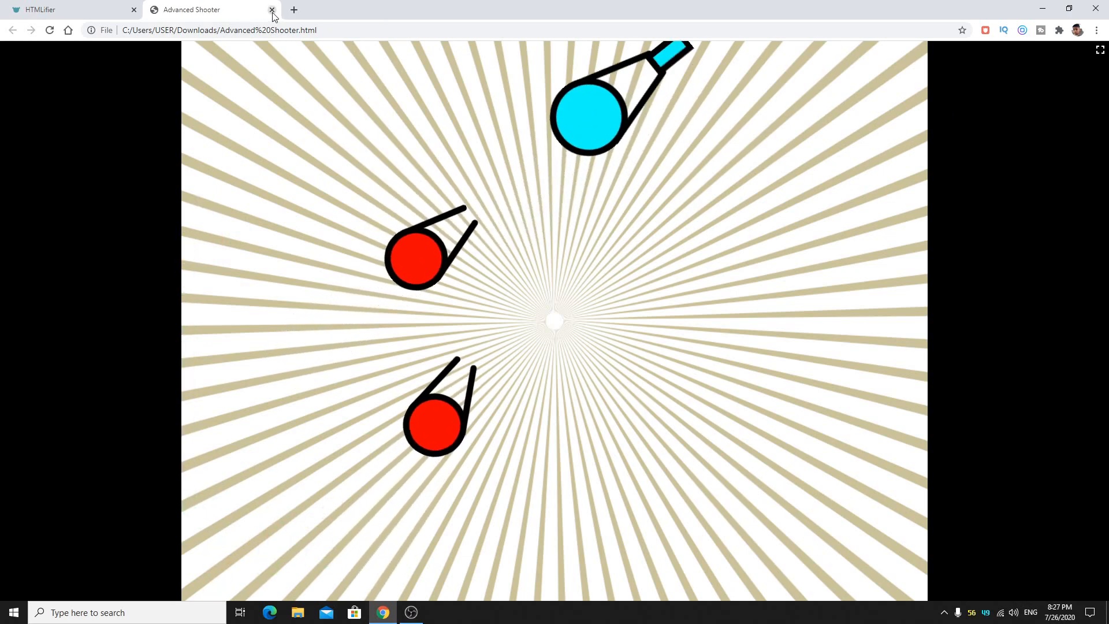
Close the tab running the Advanced Shooter game.
left_click(272, 10)
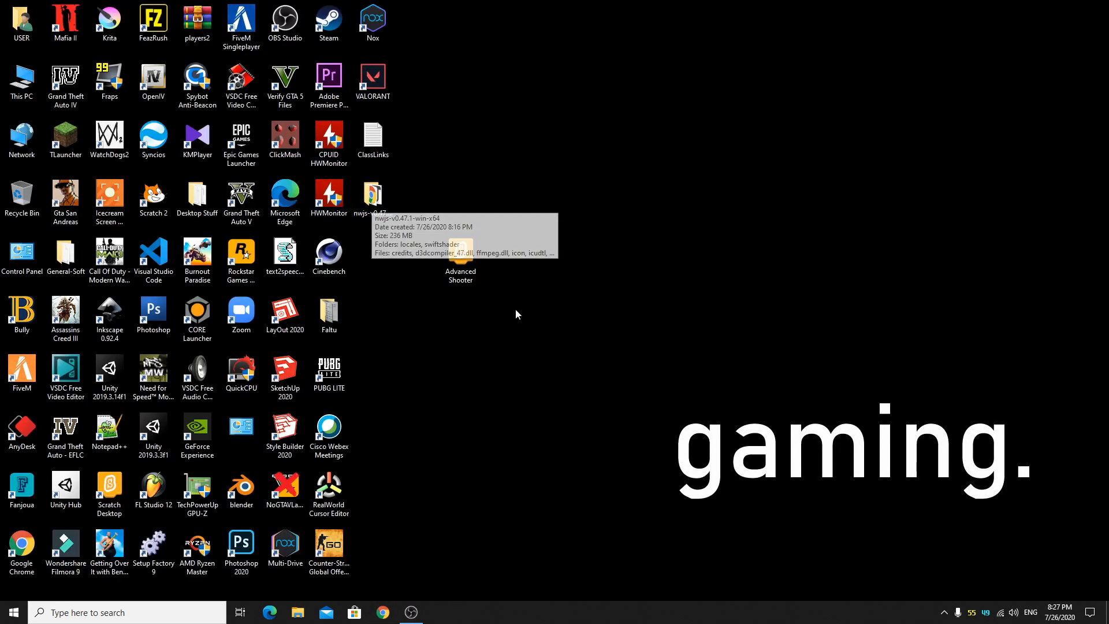
mouse_move(447, 207)
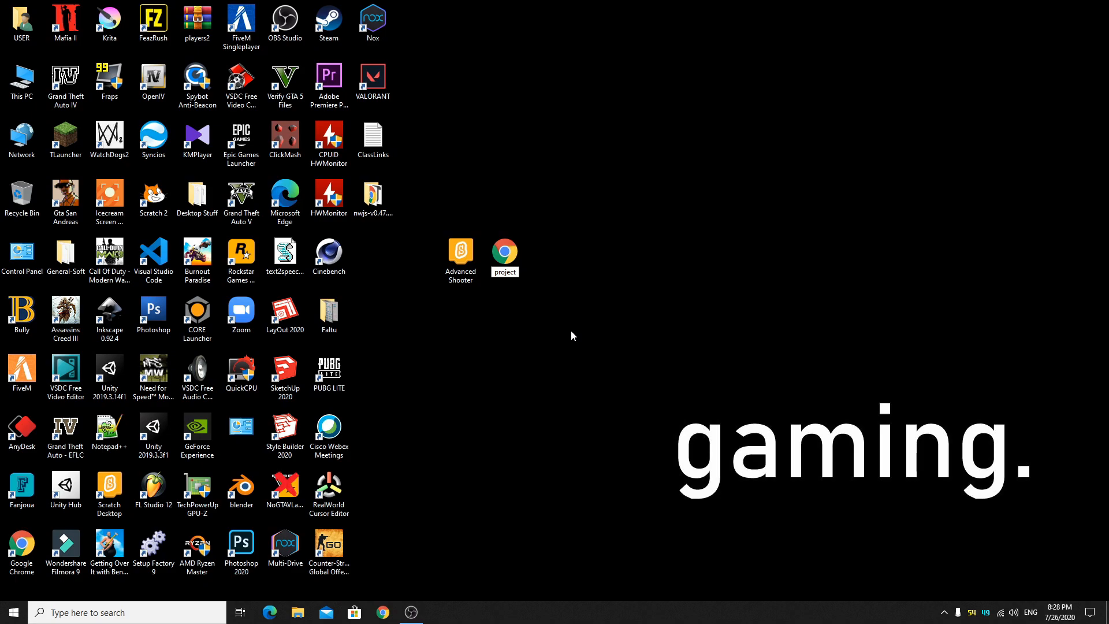
mouse_move(442, 579)
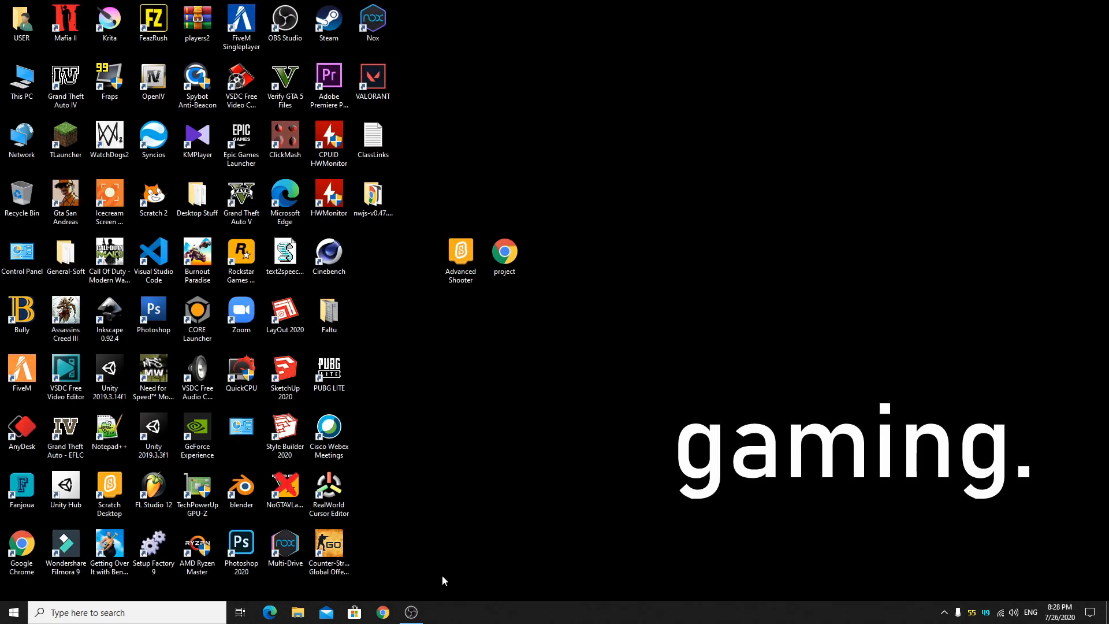
Go to nwjs.io in Chrome and download the NORMAL v0.47.1 Windows build.
left_click(382, 613)
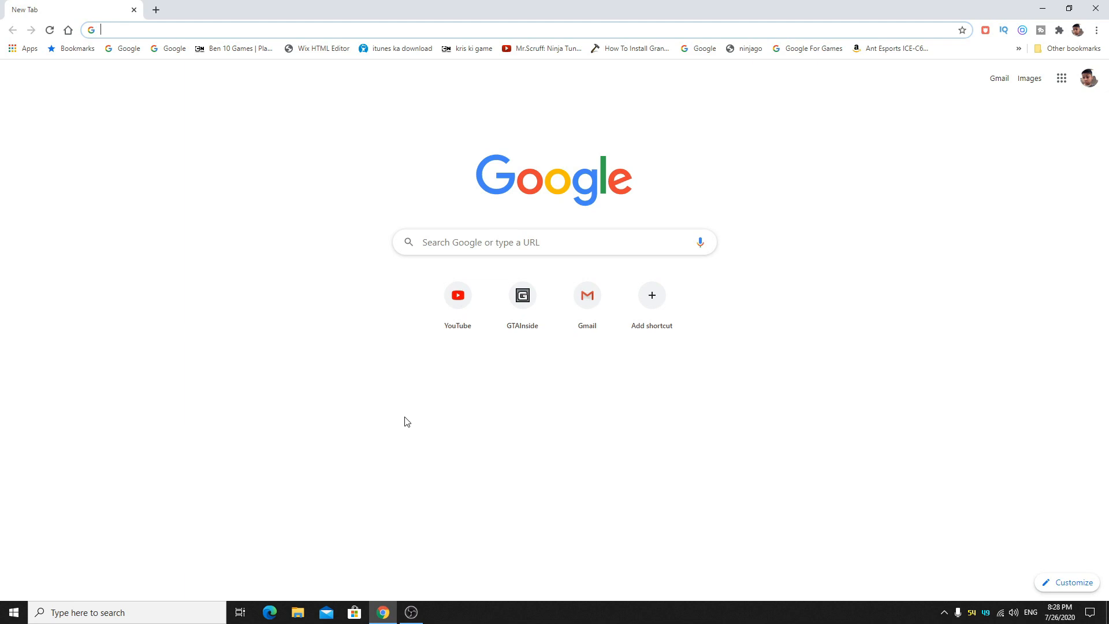
type("nwjs.io")
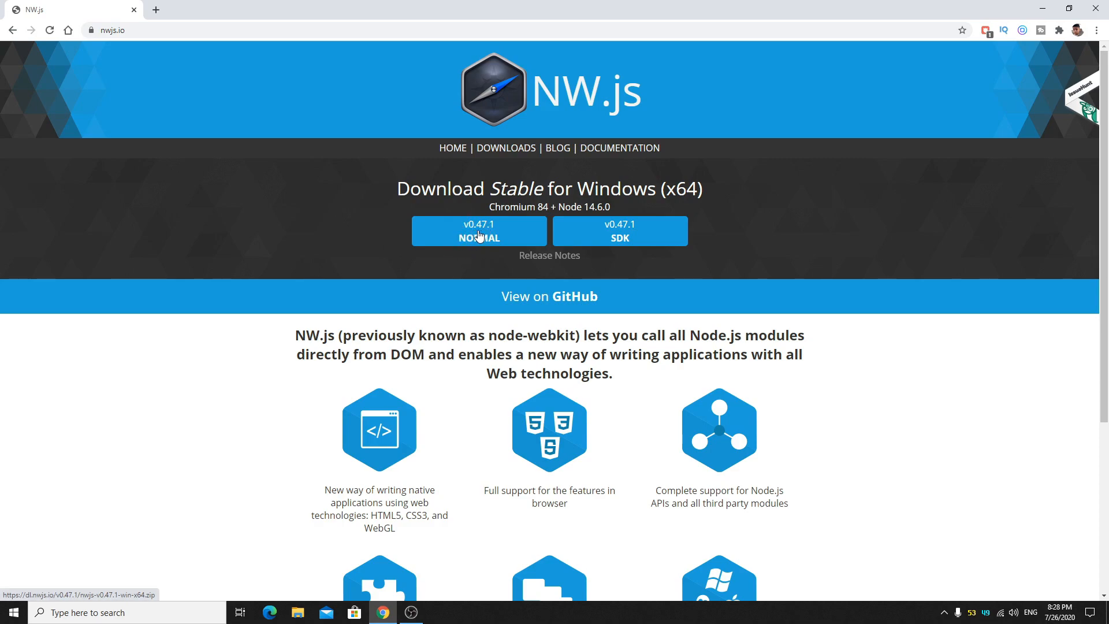
mouse_move(644, 97)
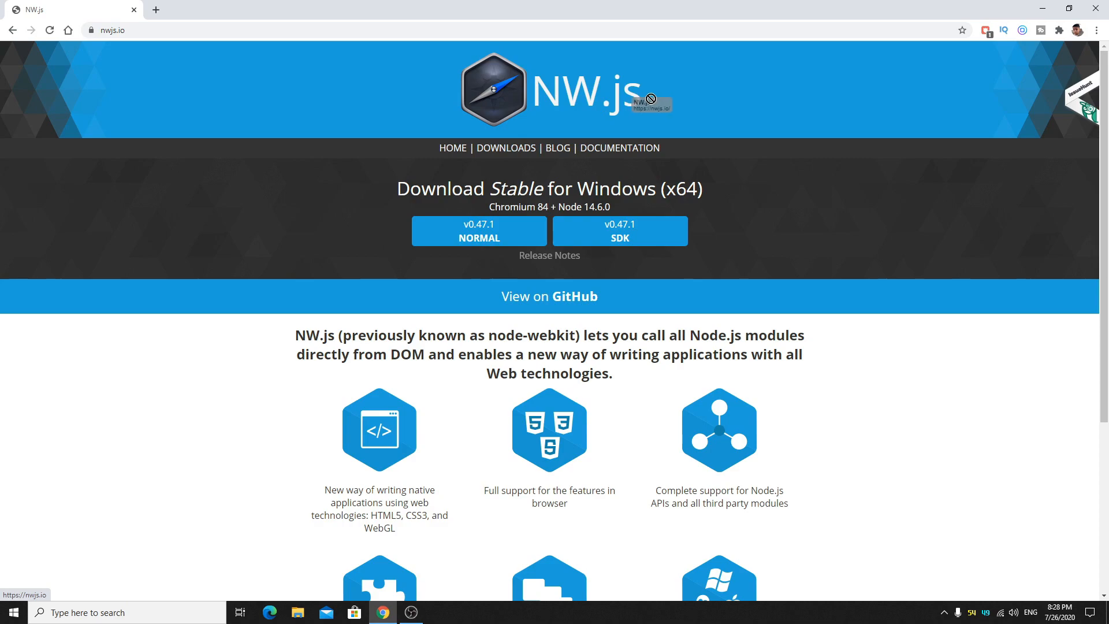
left_click(478, 231)
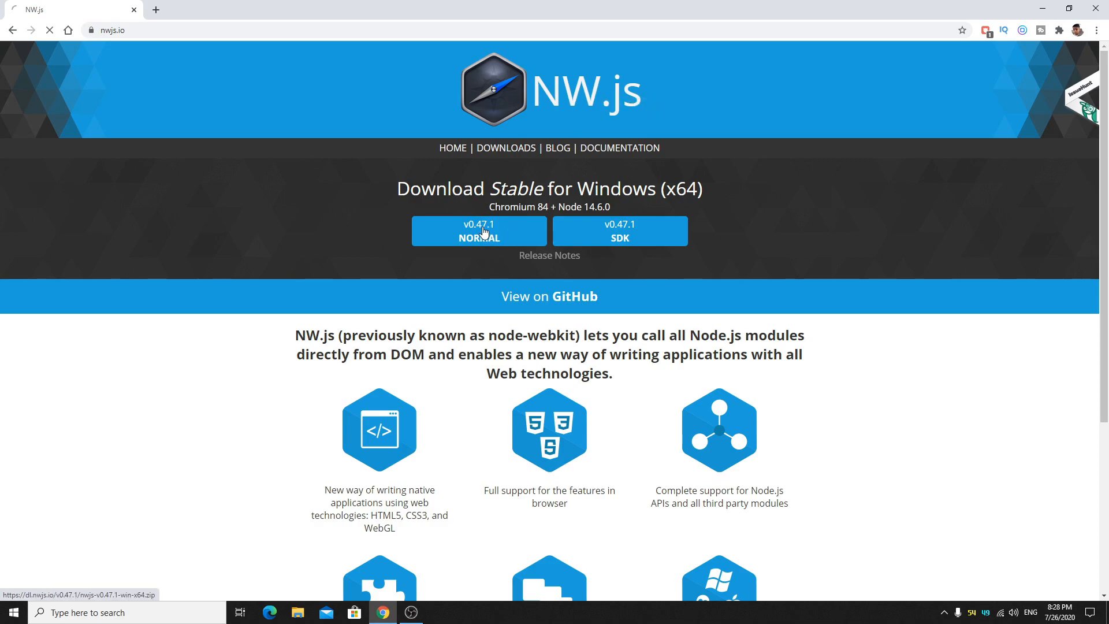
left_click(478, 231)
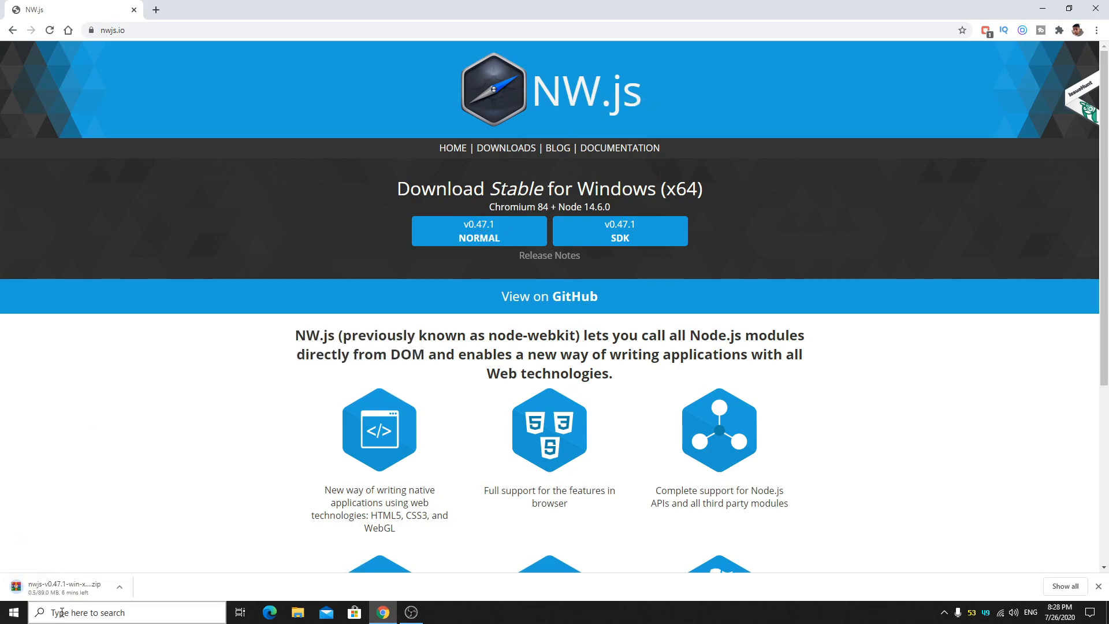
scroll("down", 3)
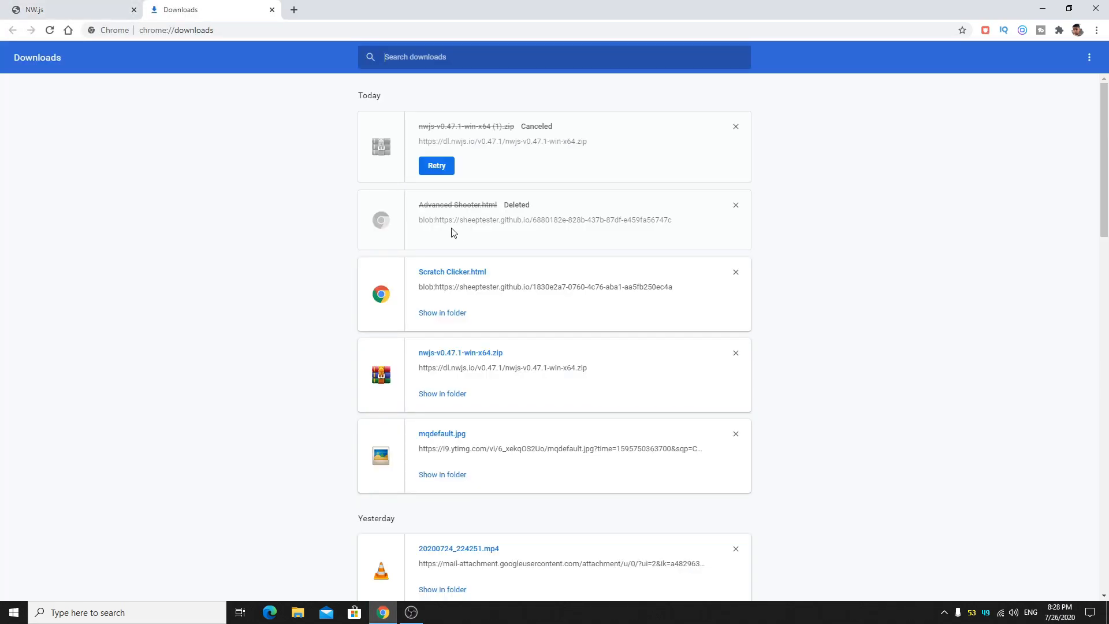
Remove the canceled duplicate download and open the nwjs-v0.47.1-win-x64 zip.
left_click(734, 126)
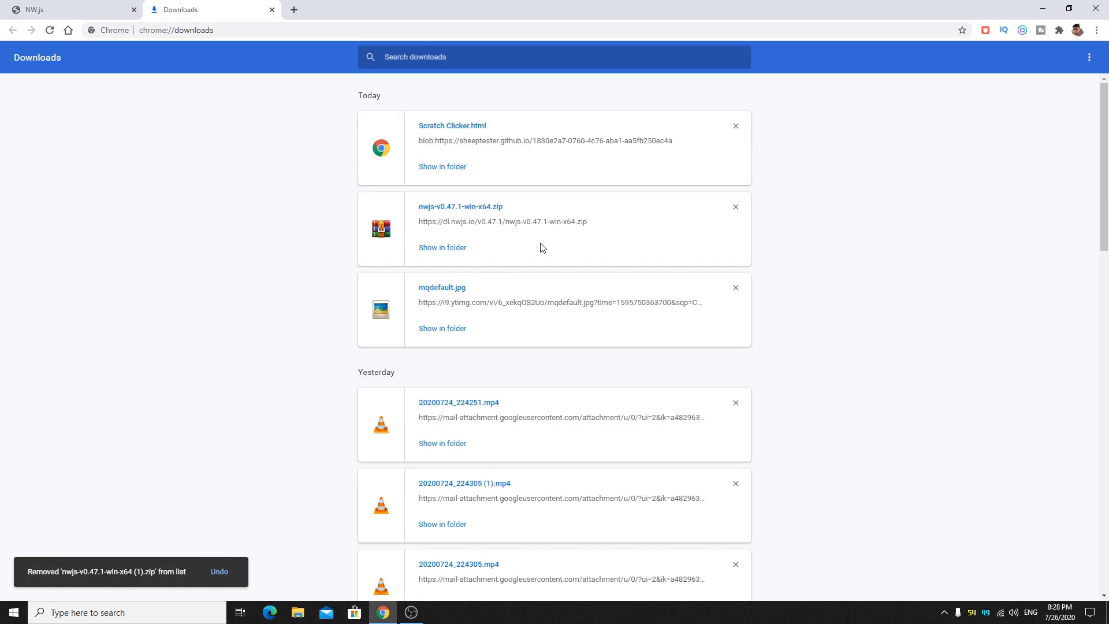
left_click(460, 207)
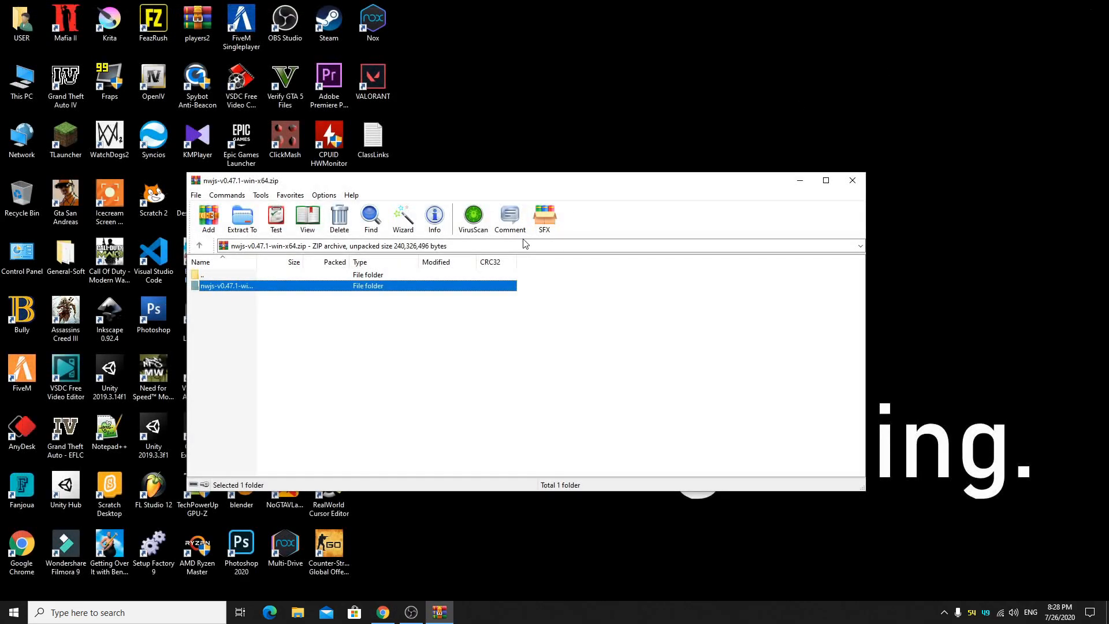
Extract the nwjs folder from the WinRAR archive to the desktop and open it.
double_click(227, 285)
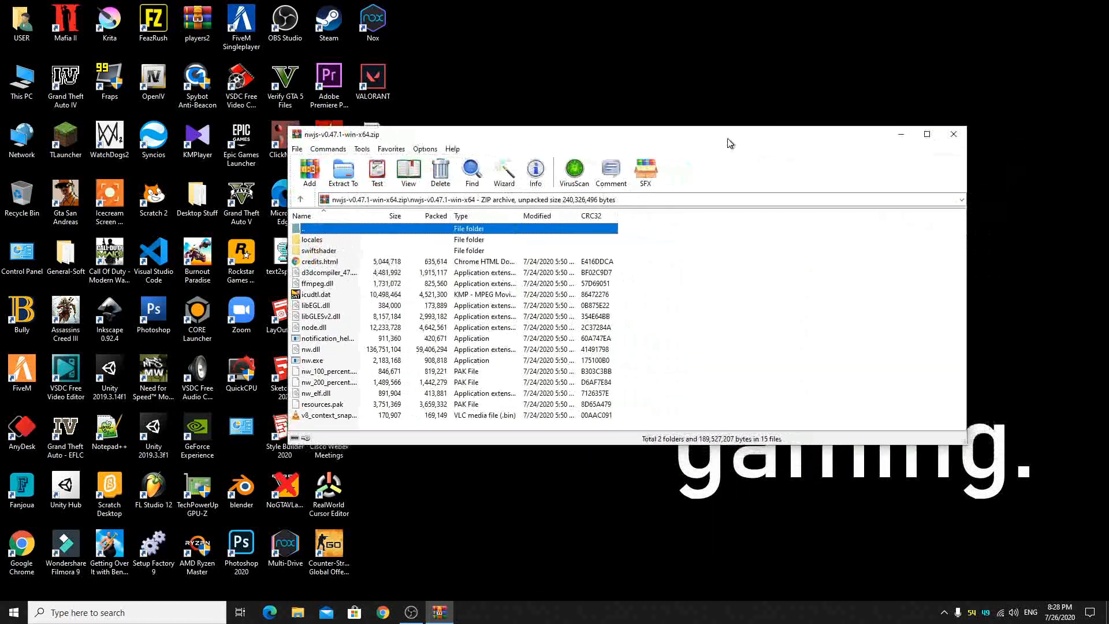
left_click(953, 134)
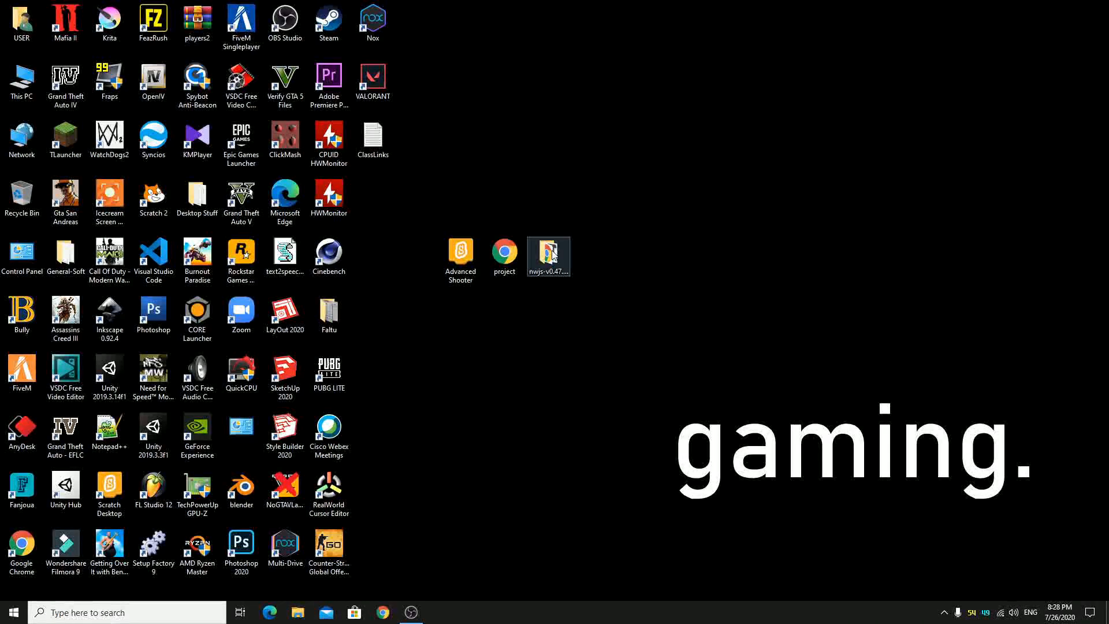
double_click(548, 253)
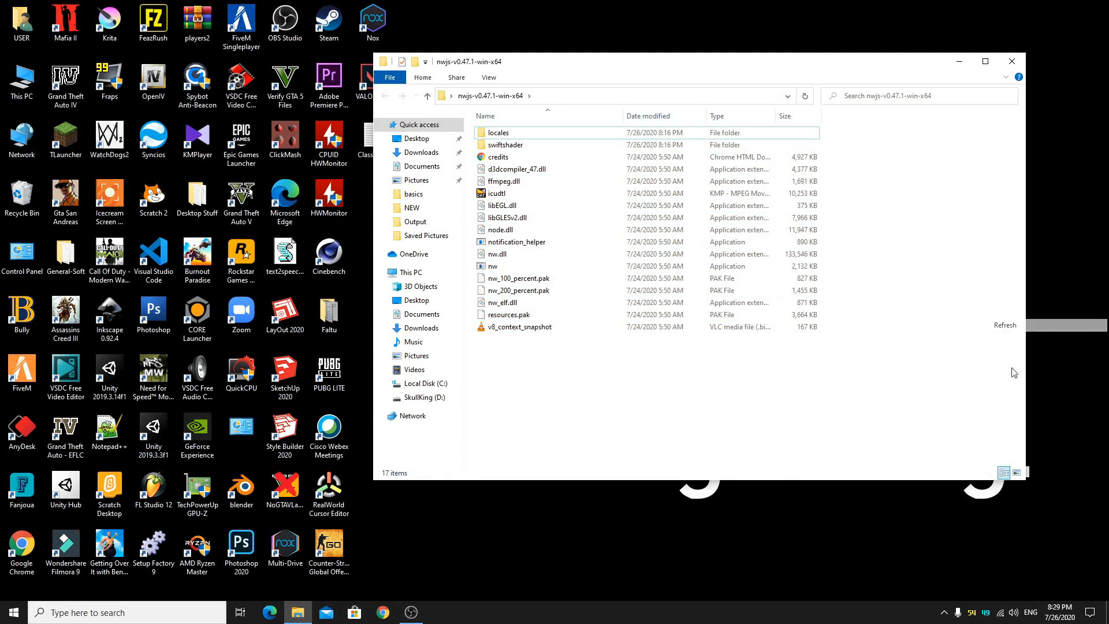
View the NW.js folder's files as large icons, then close the folder window.
left_click(1018, 472)
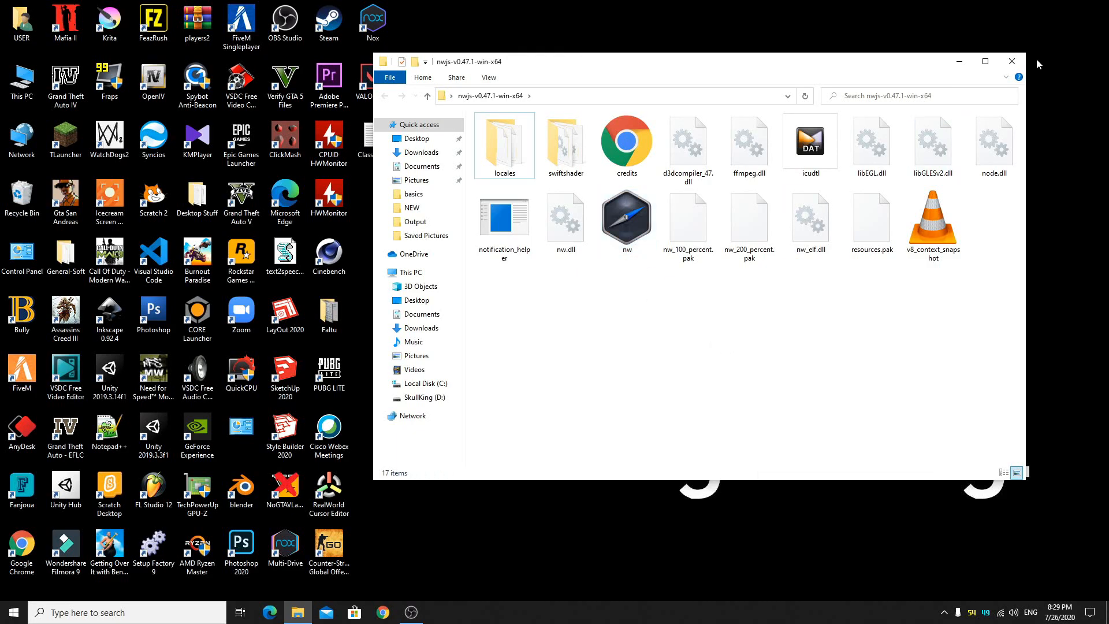
left_click(1010, 62)
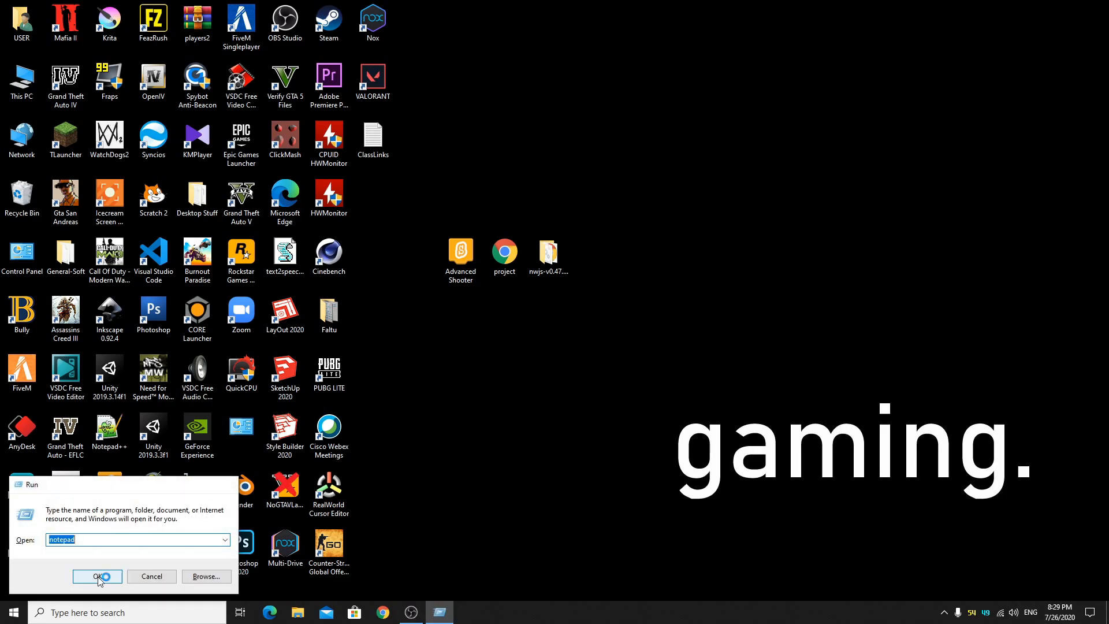
Launch Notepad from the Windows search box.
left_click(97, 575)
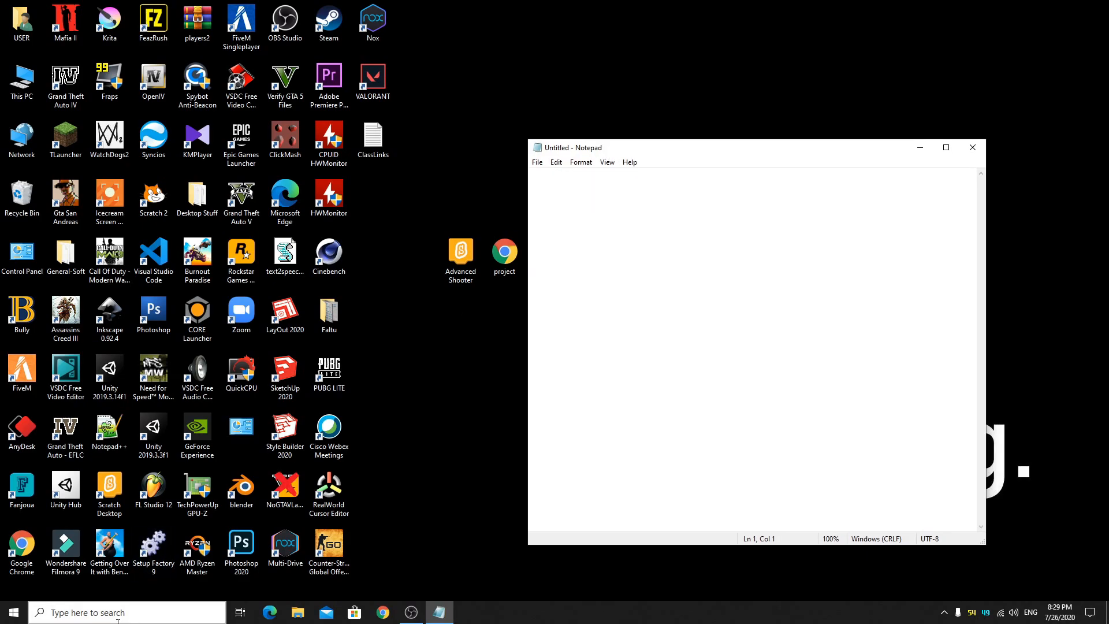
type("notepad")
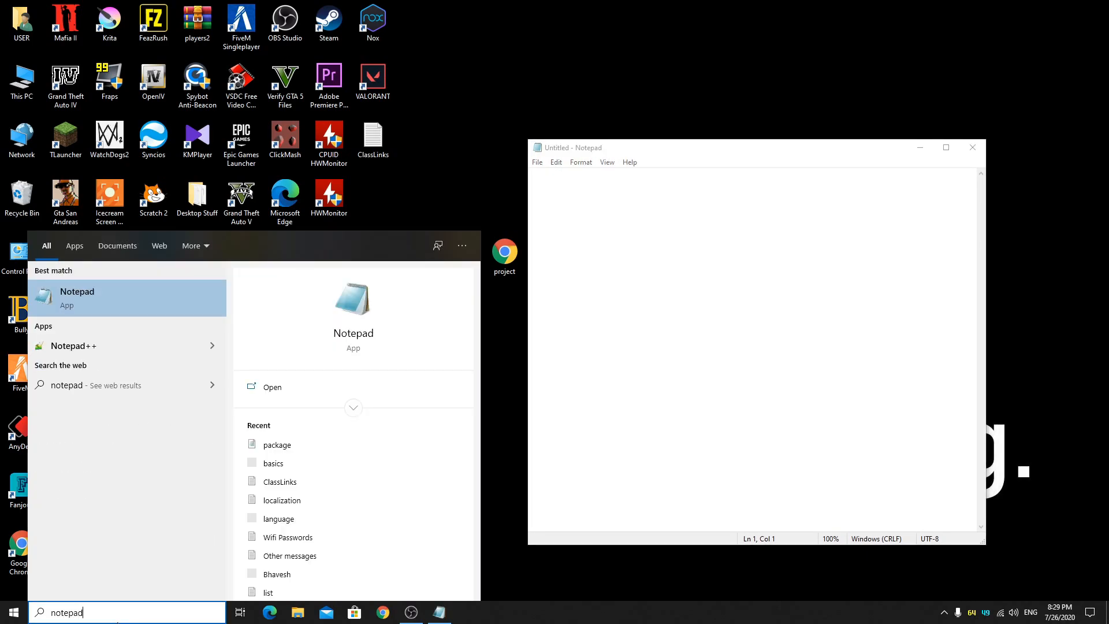
left_click(743, 147)
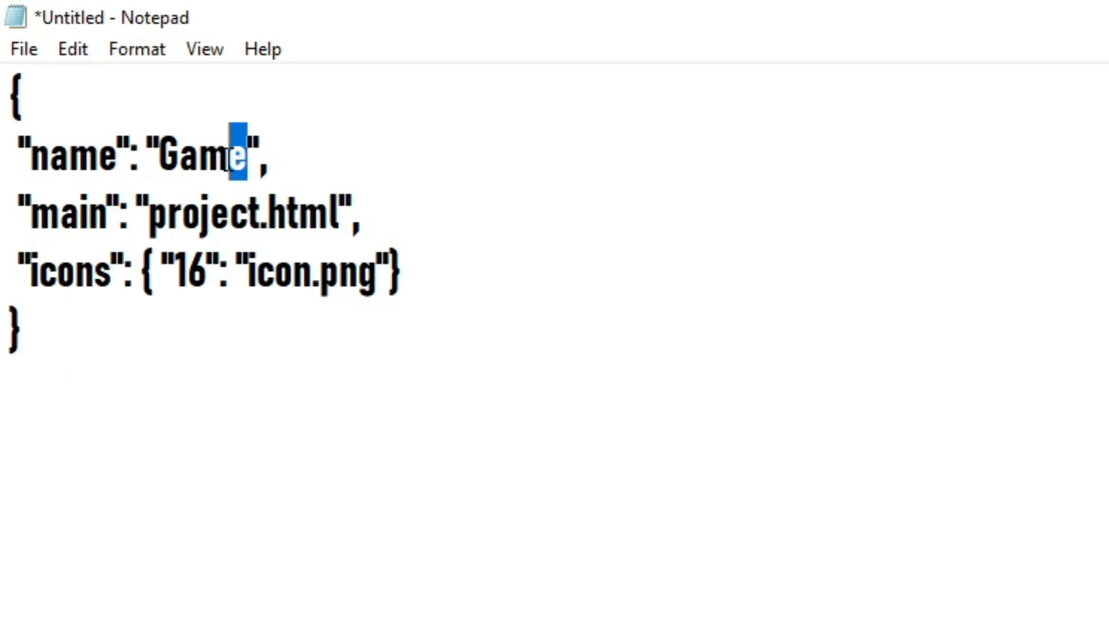
Write the manifest: name Game, main project.html, icons 16 icon.png.
double_click(201, 154)
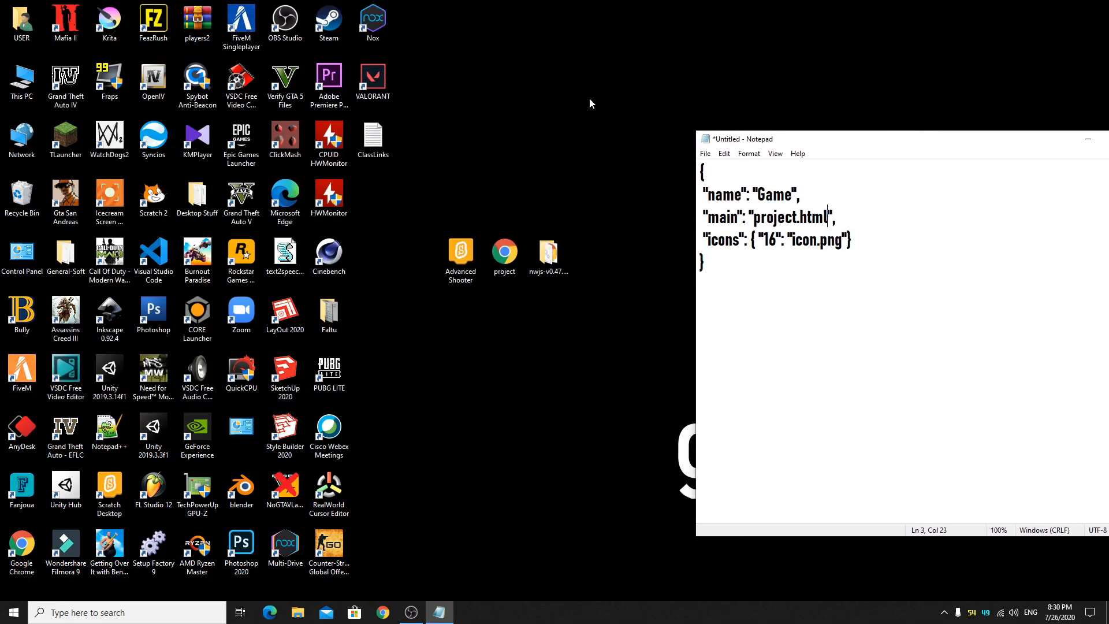
left_click(505, 251)
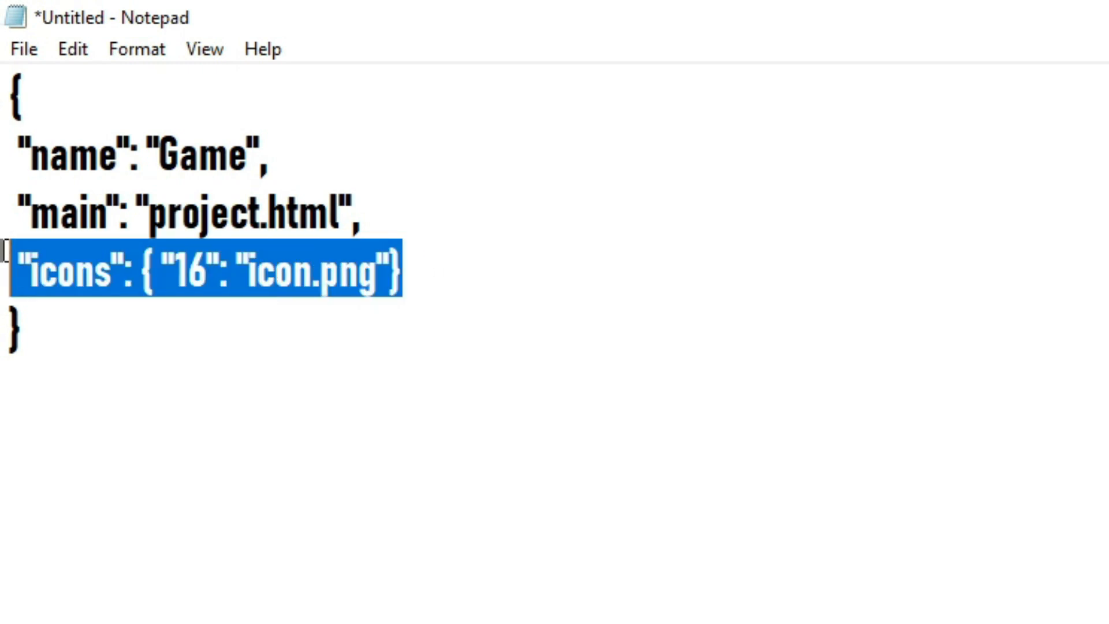
left_click(360, 213)
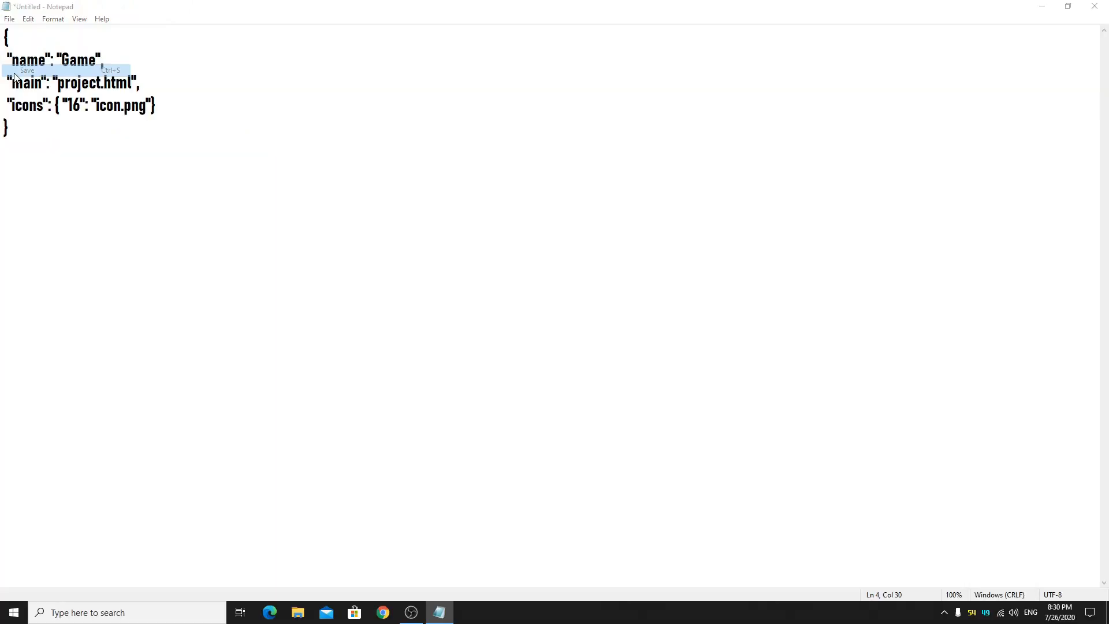
Save the manifest as package.json inside the nwjs-v0.47.1-win-x64 desktop folder.
left_click(26, 71)
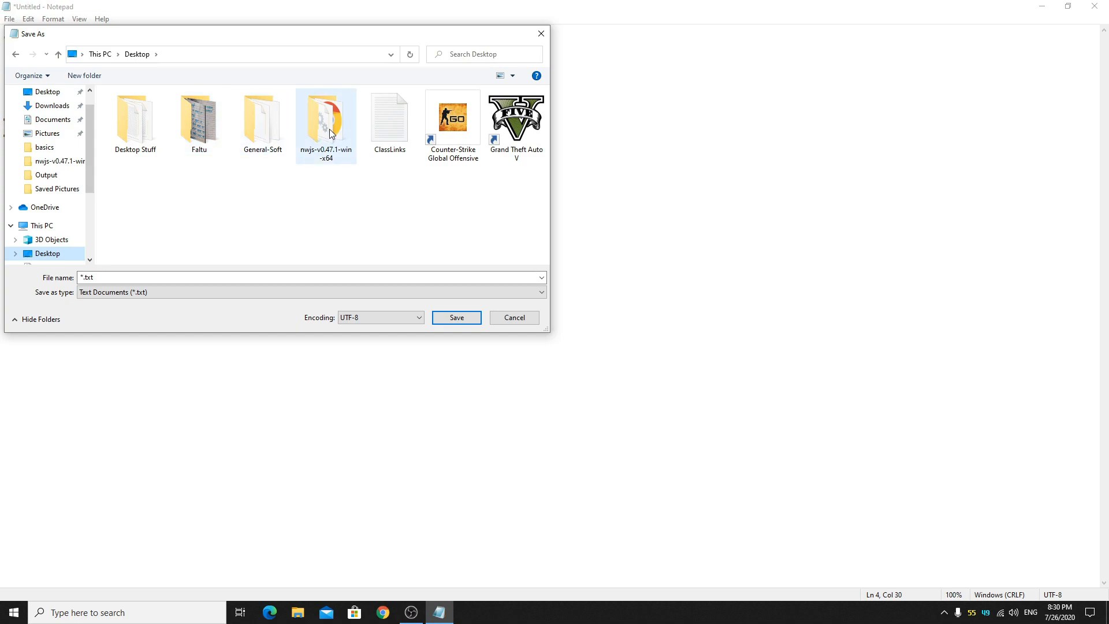
double_click(326, 116)
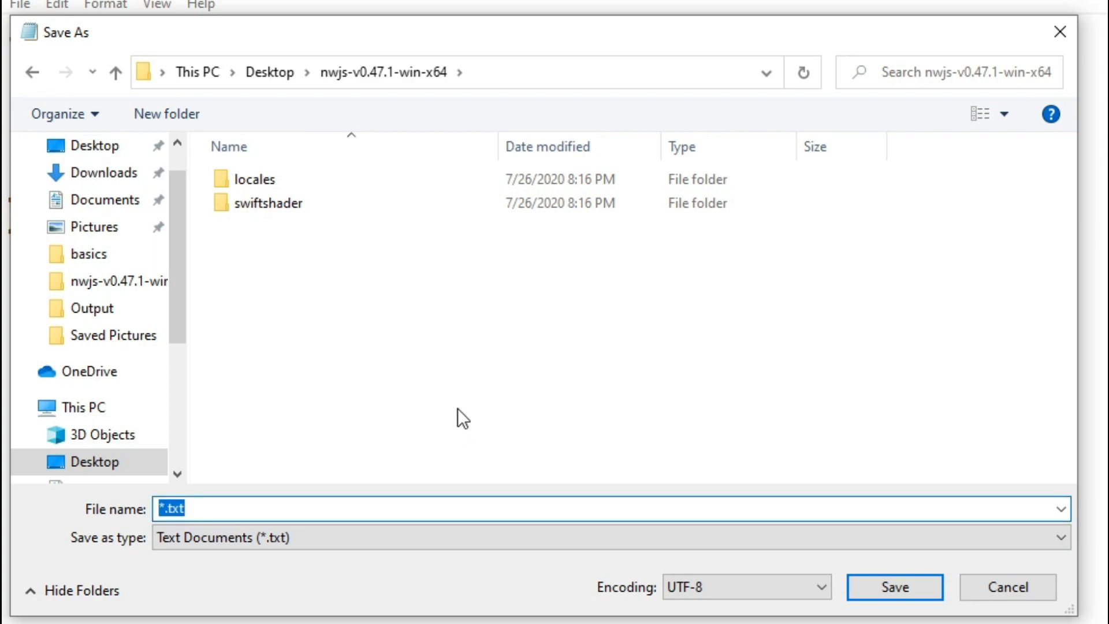
type("package.json")
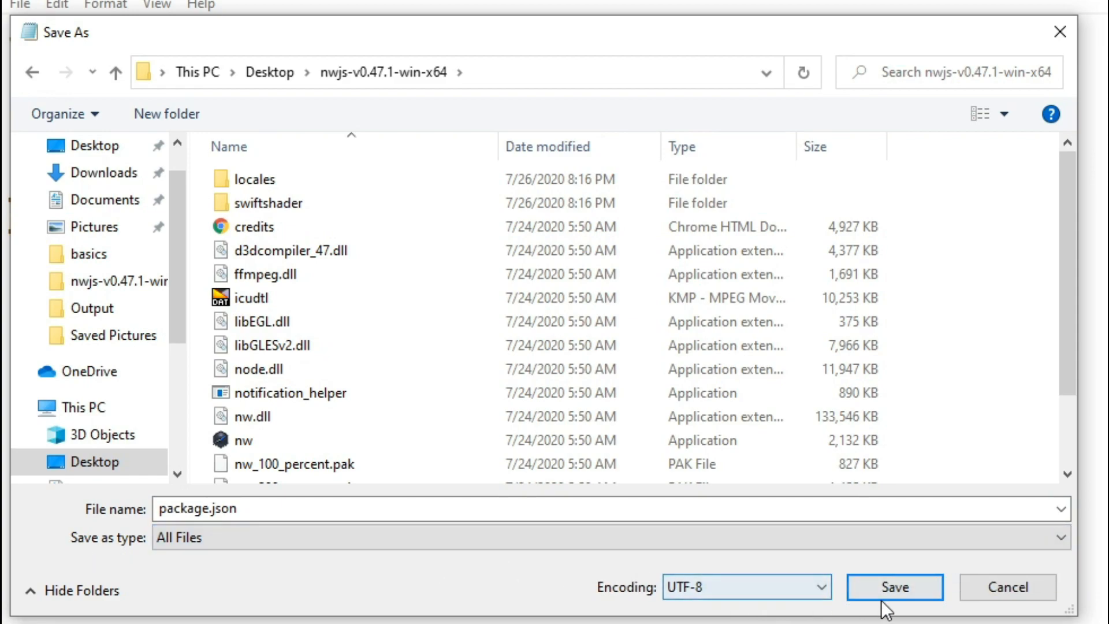
left_click(893, 586)
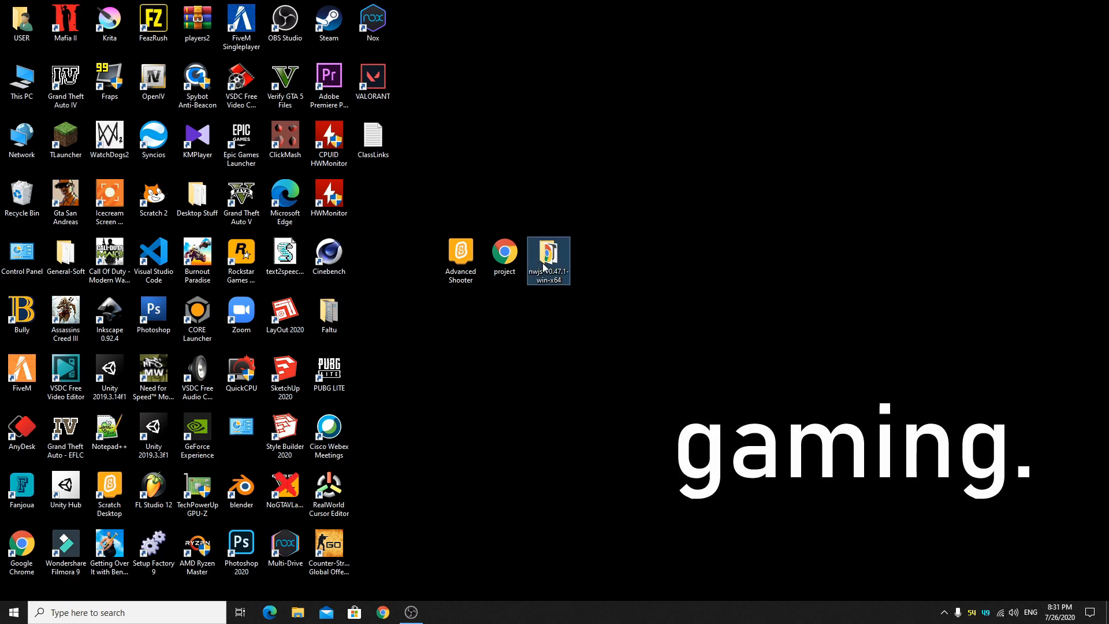
Paste project.html into the nwjs-v0.47.1-win-x64 folder and add icon.png beside it.
double_click(548, 256)
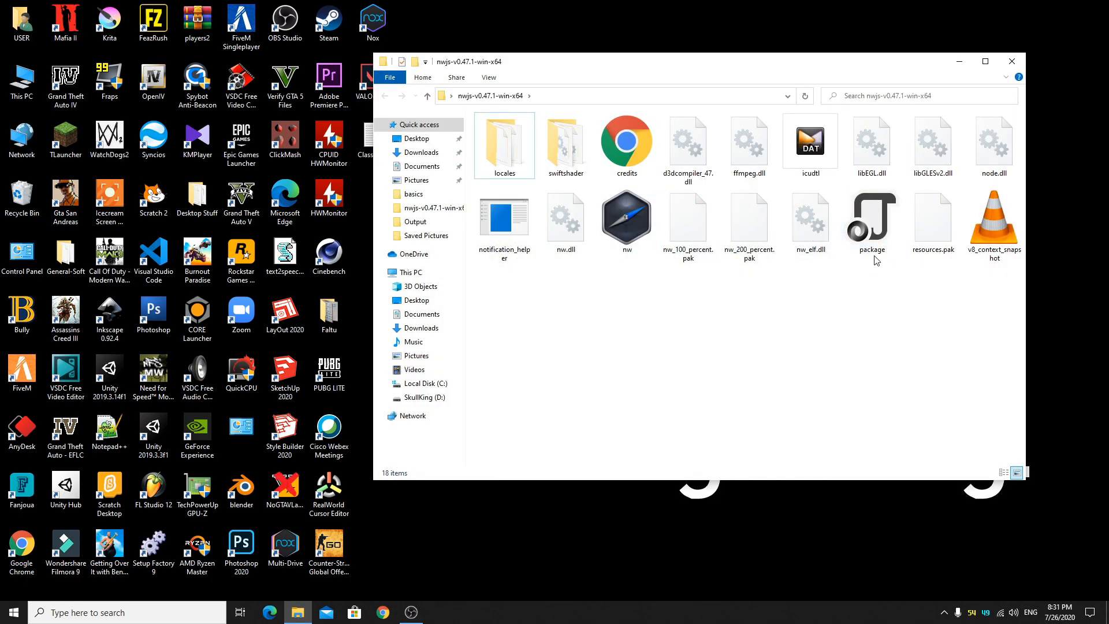
mouse_move(868, 302)
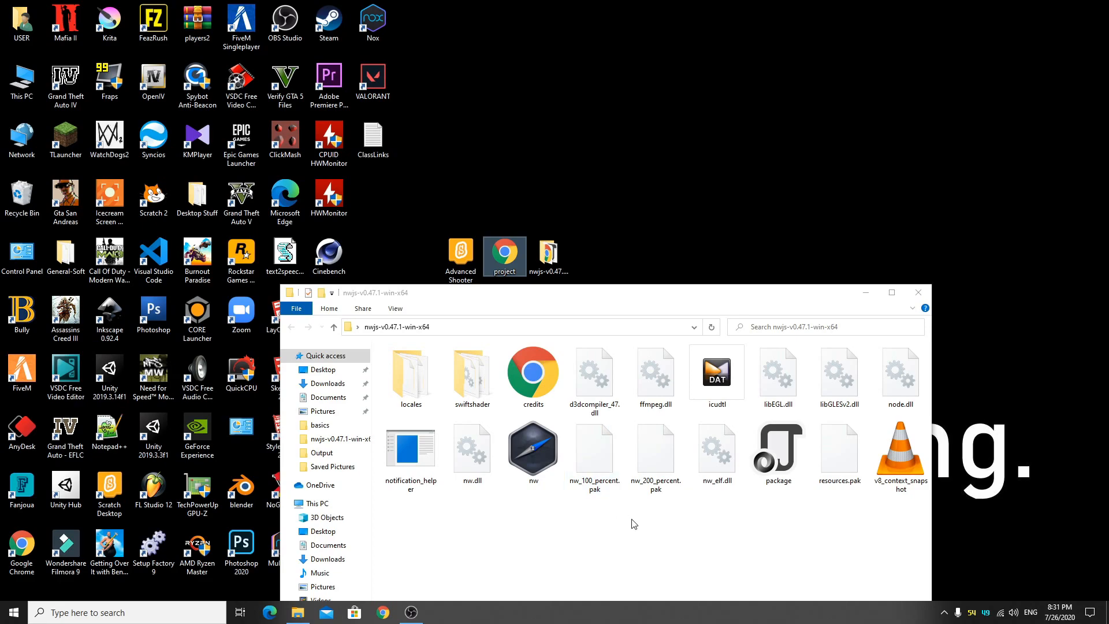
right_click(634, 524)
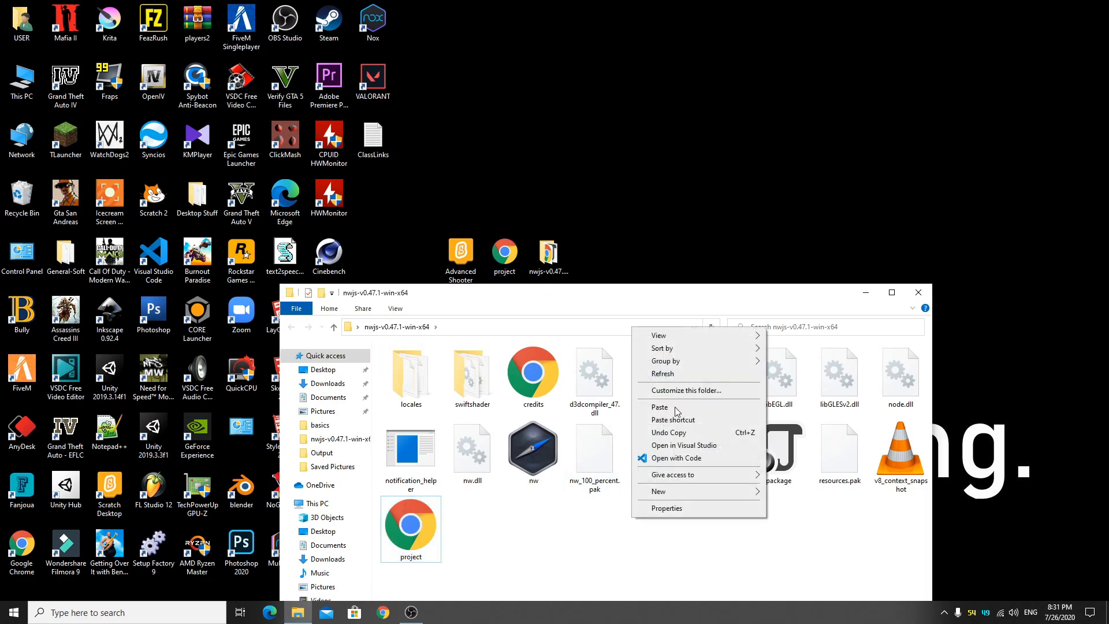
left_click(658, 407)
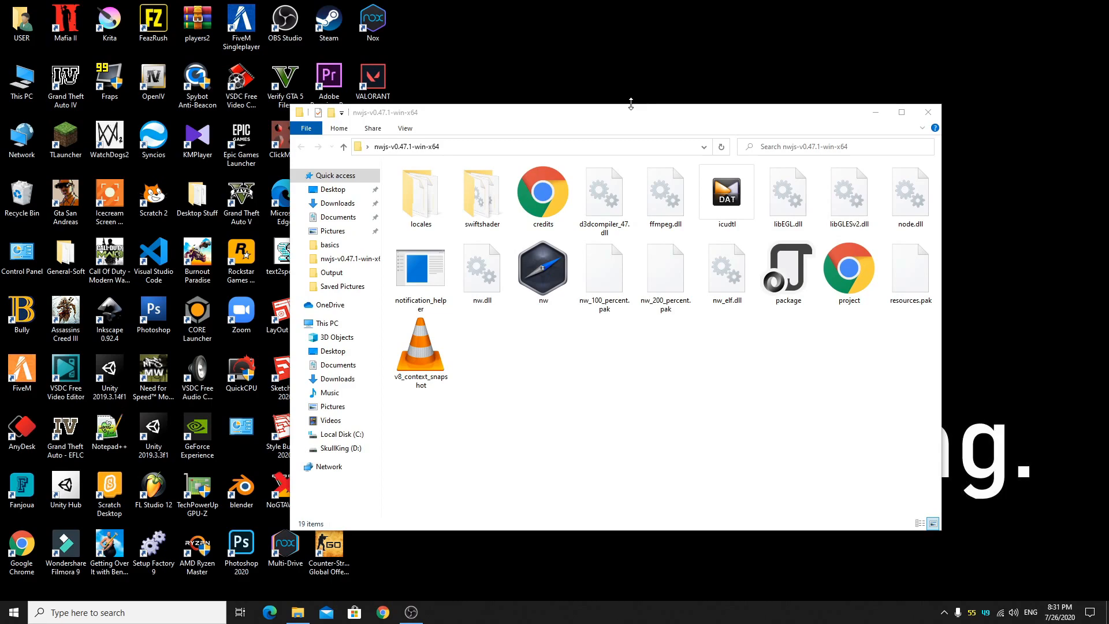
left_click(20, 17)
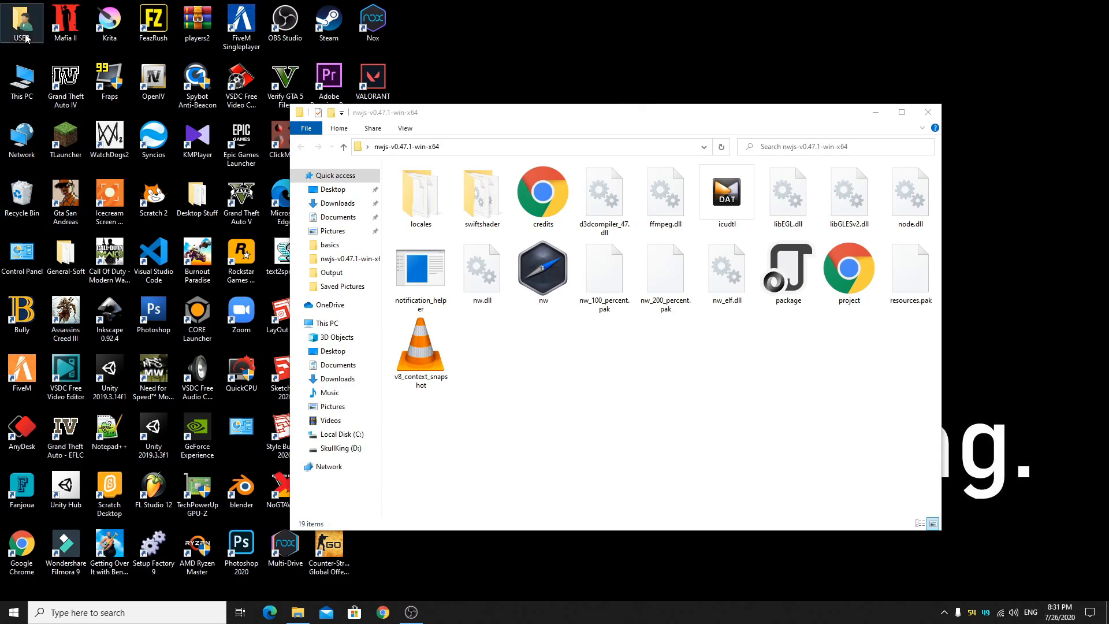
right_click(787, 269)
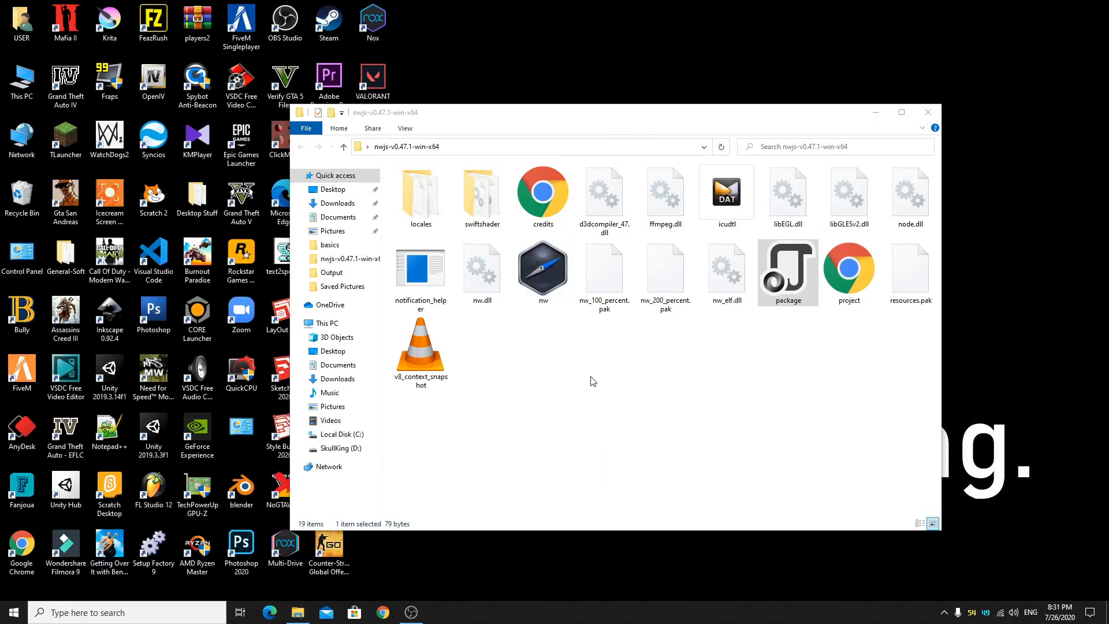
left_click(339, 287)
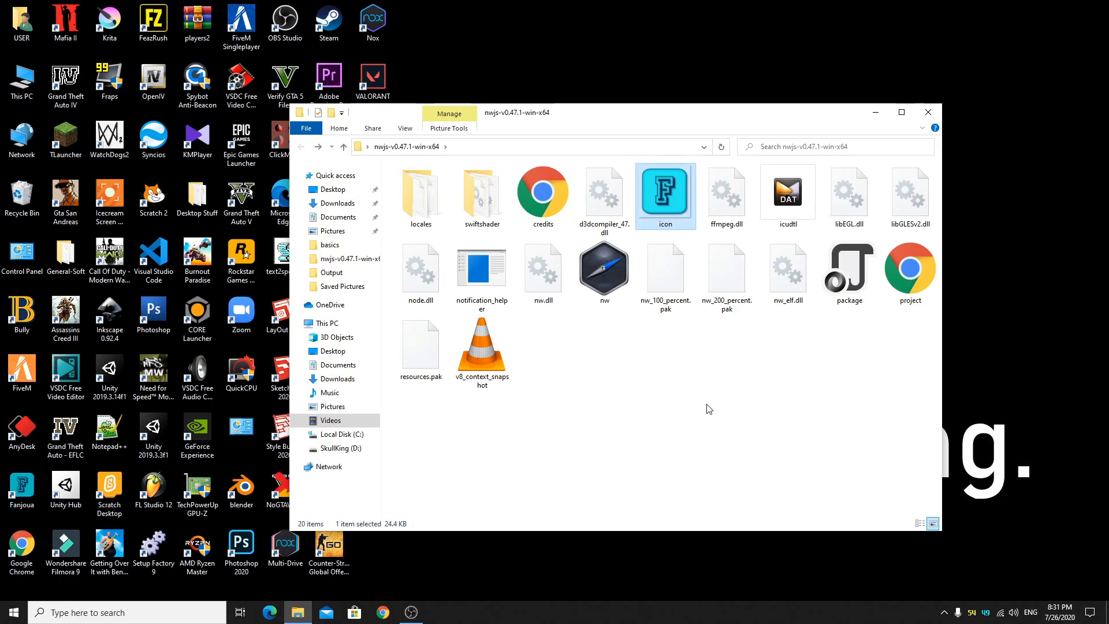
Check the icon image details and package.json contents, then refresh the folder.
left_click(664, 197)
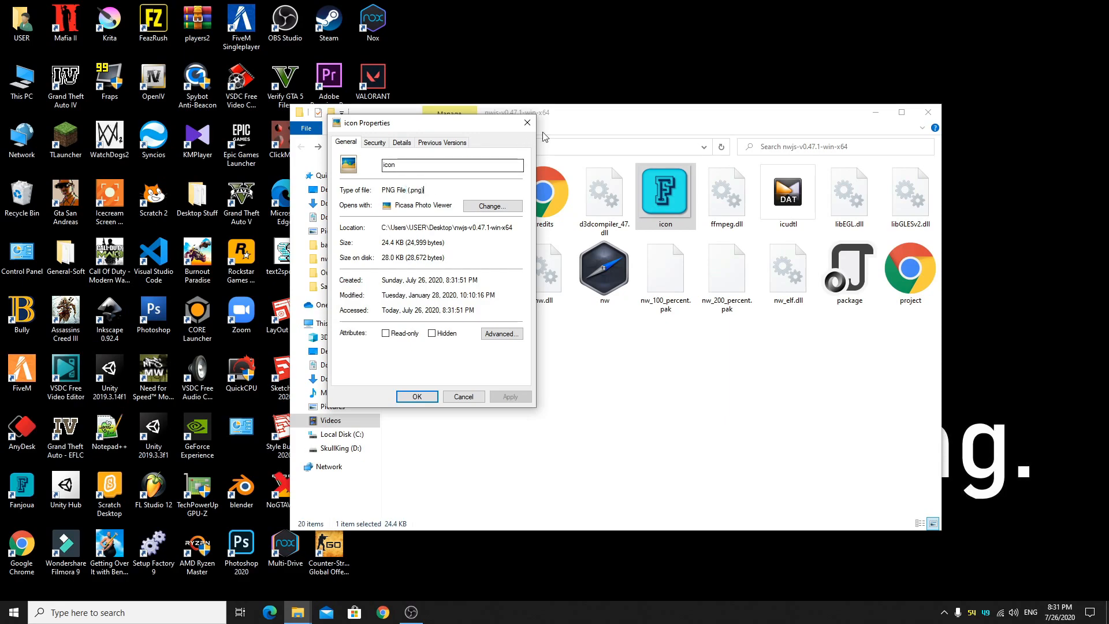
left_click(462, 396)
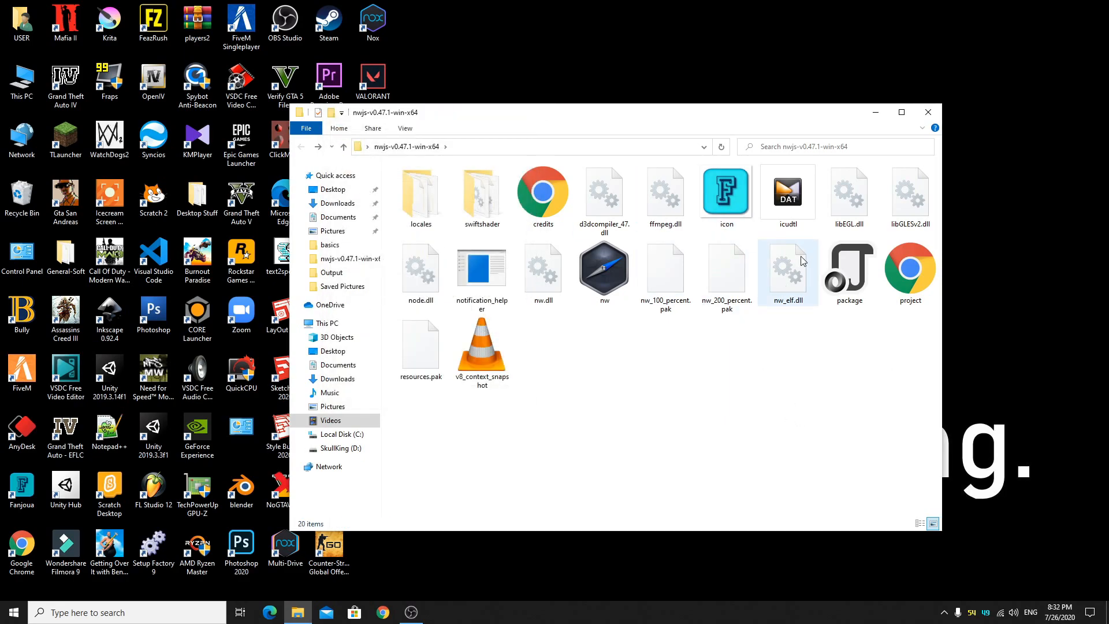
right_click(848, 273)
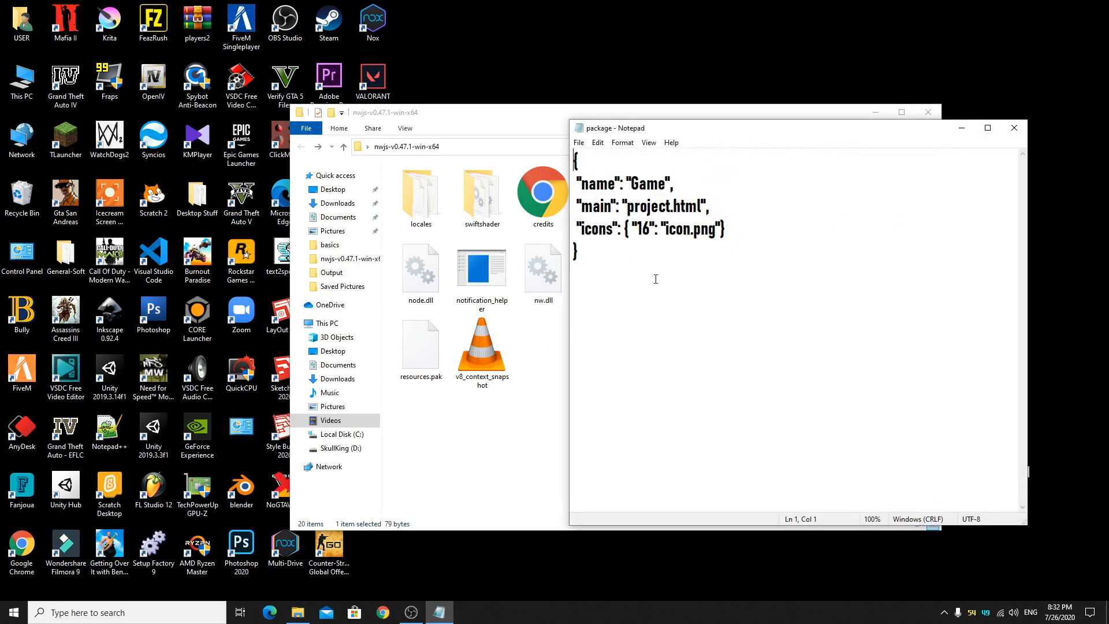
double_click(678, 229)
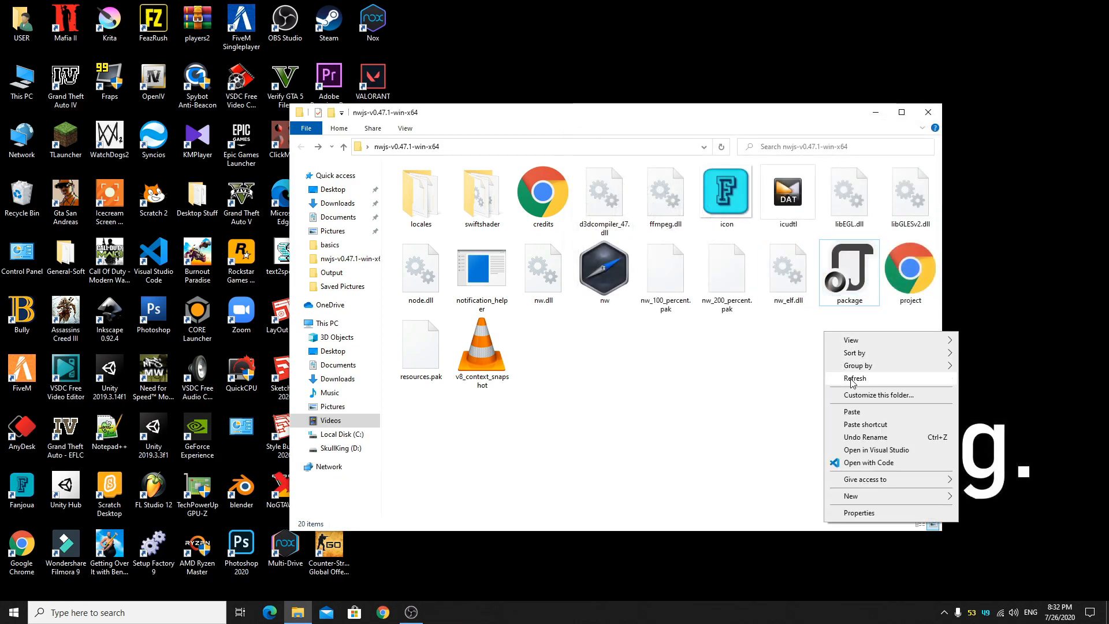
left_click(603, 272)
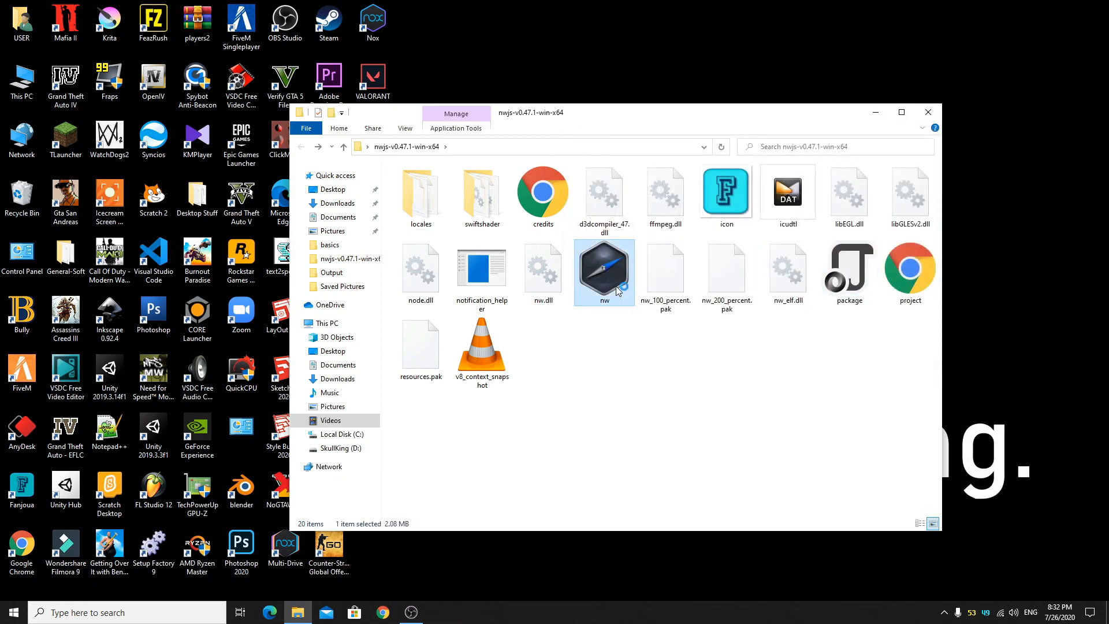
double_click(603, 271)
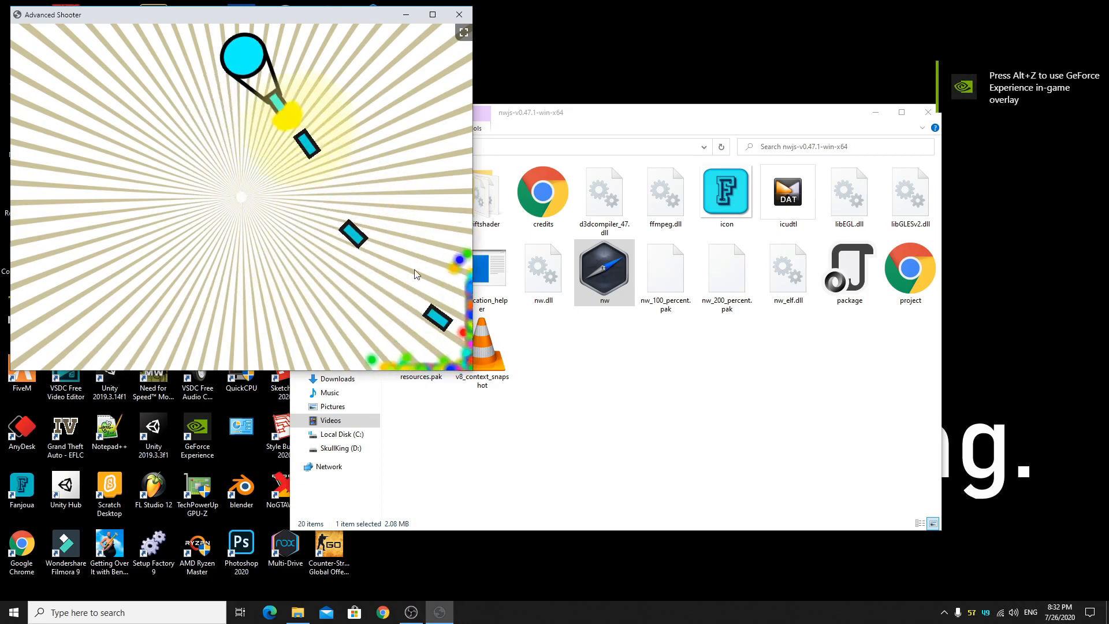
left_click(431, 14)
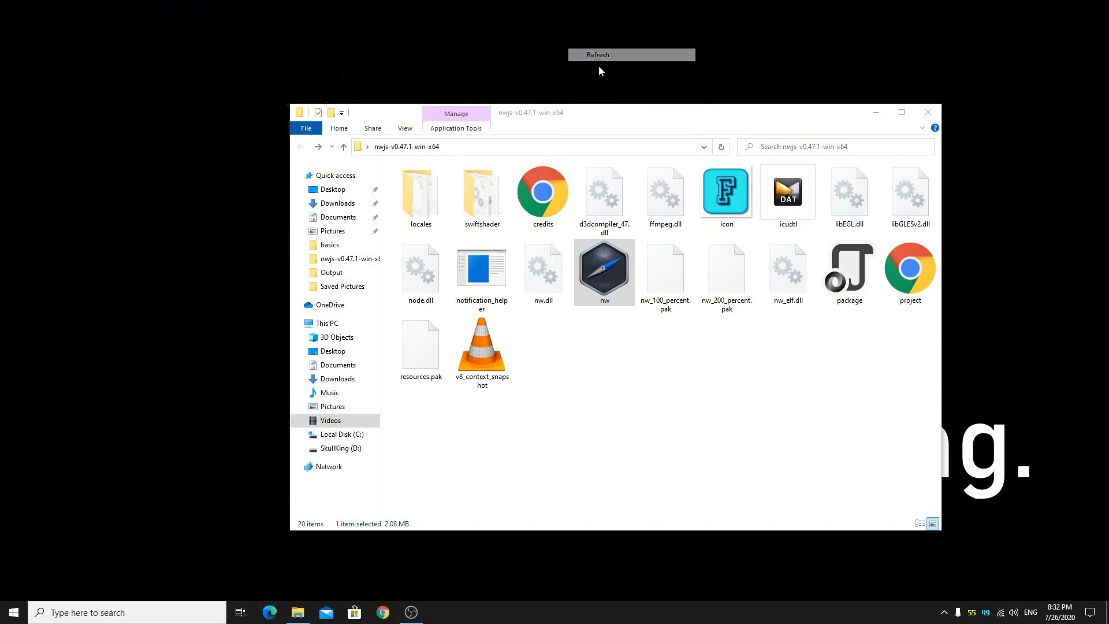
Close the NW.js folder window and refresh the desktop.
left_click(927, 112)
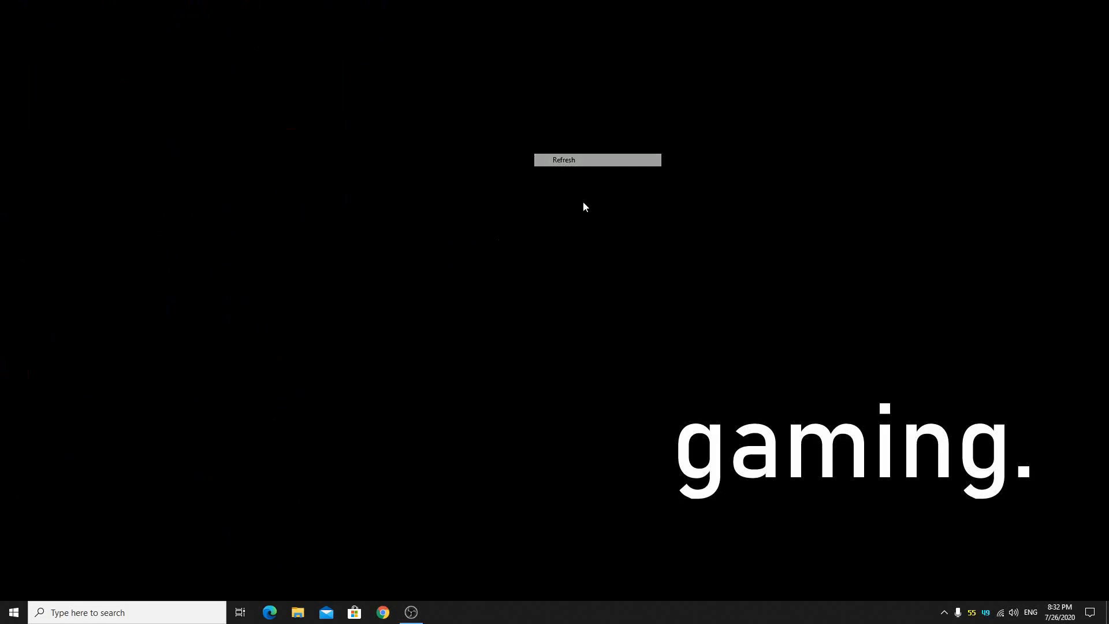
left_click(563, 159)
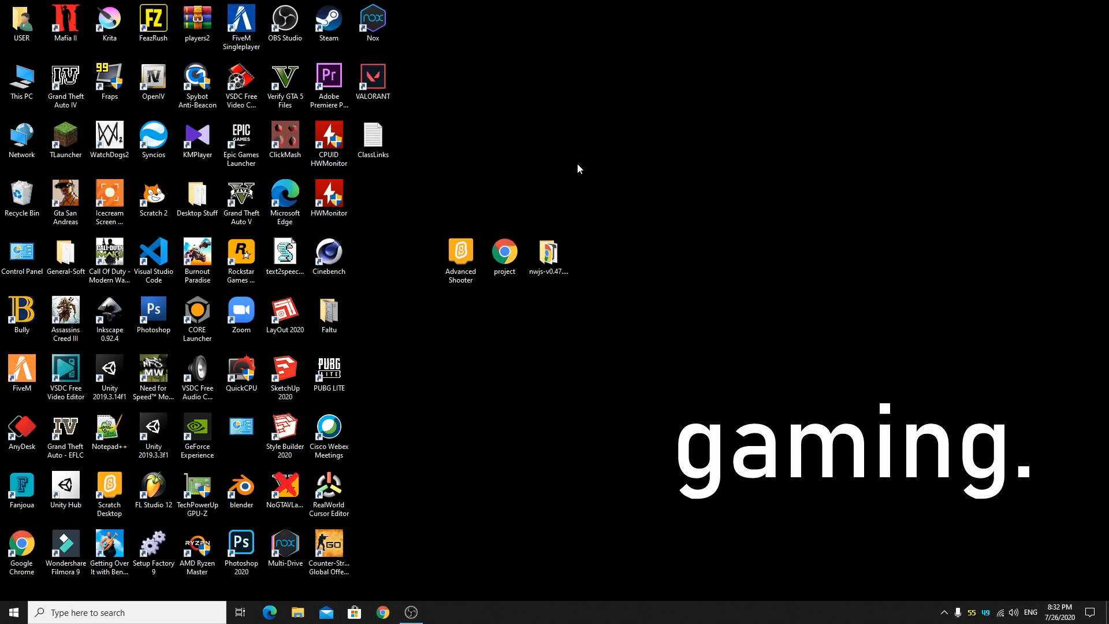
left_click(547, 251)
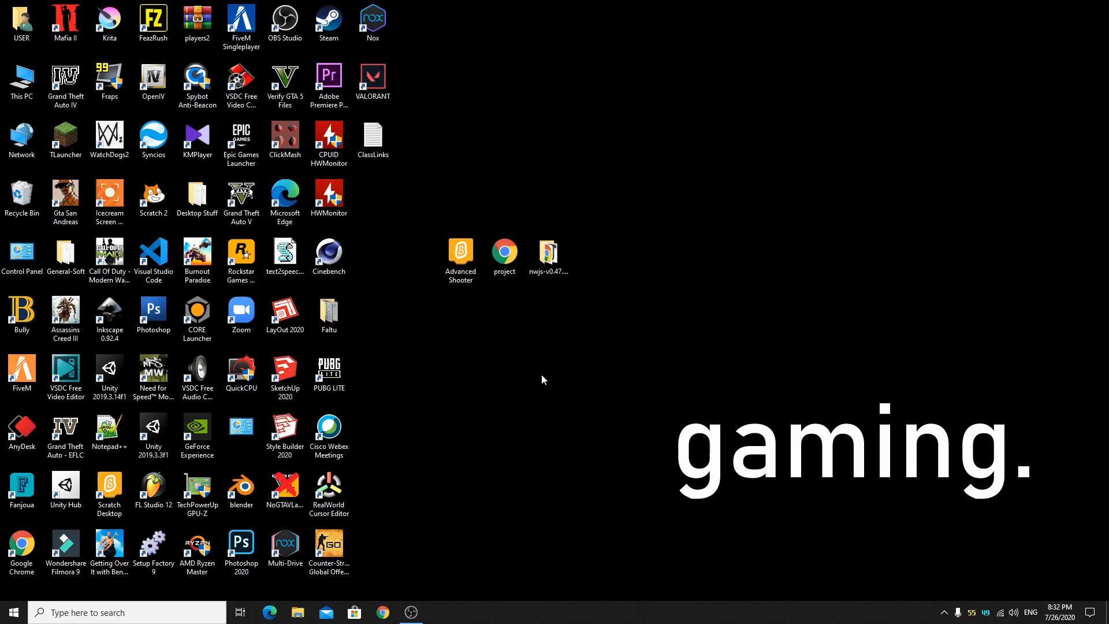
mouse_move(500, 446)
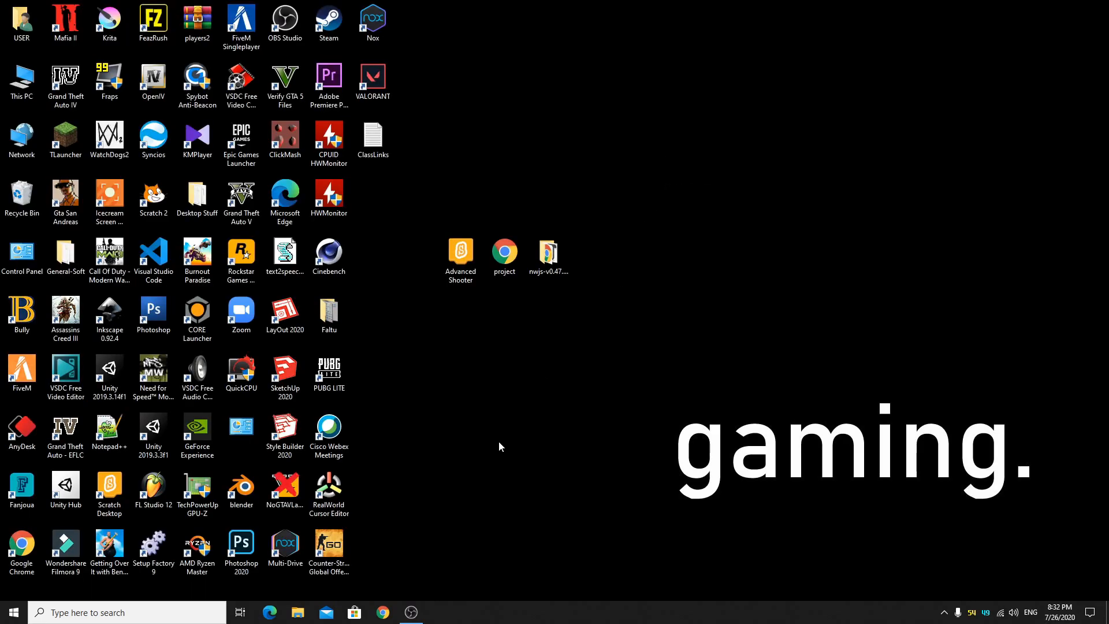